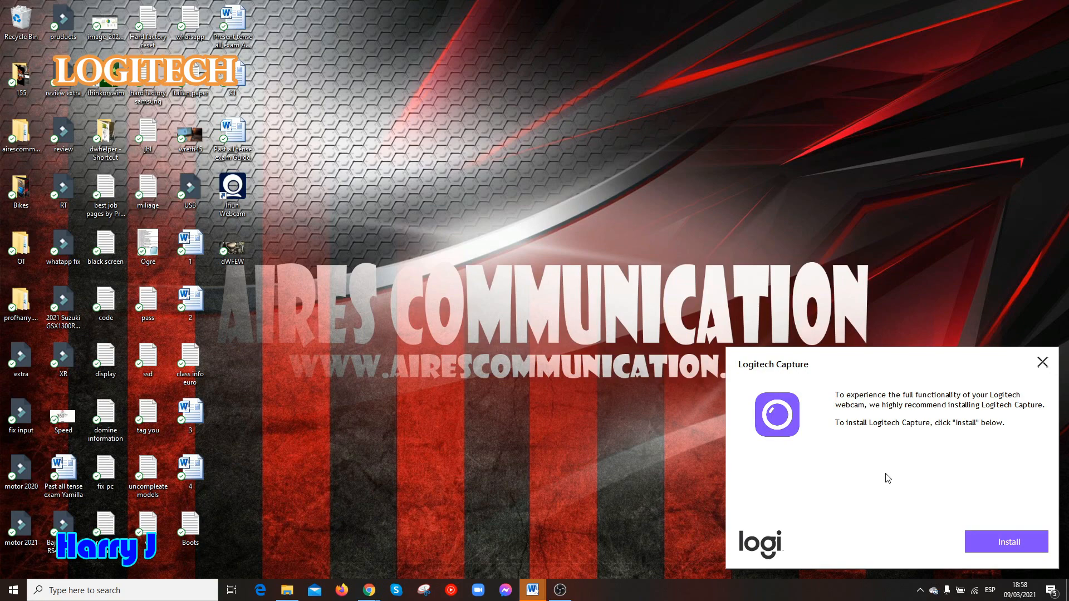
mouse_move(944, 524)
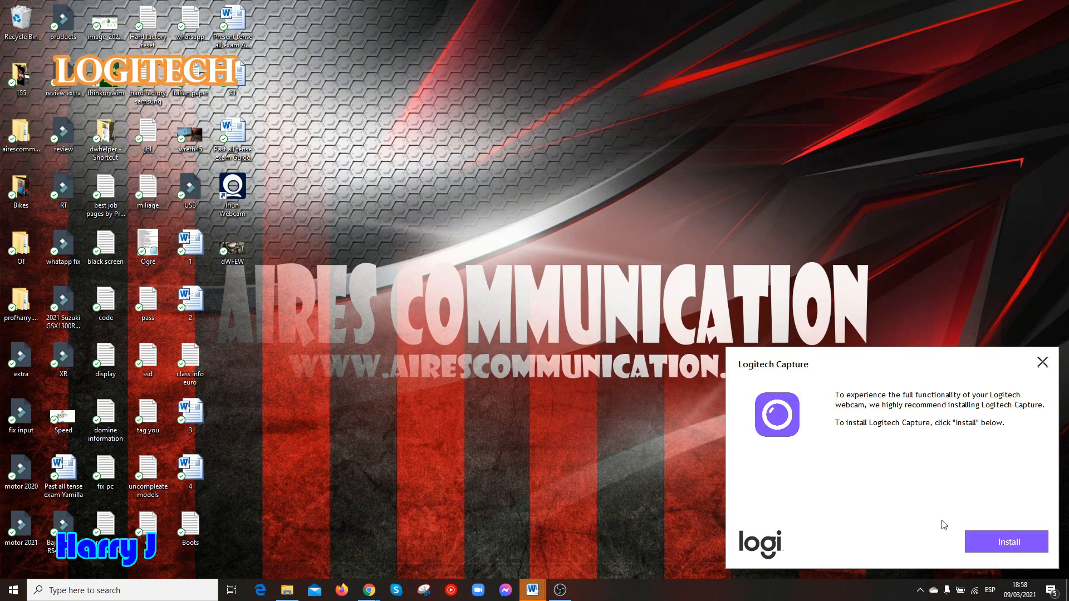
mouse_move(818, 377)
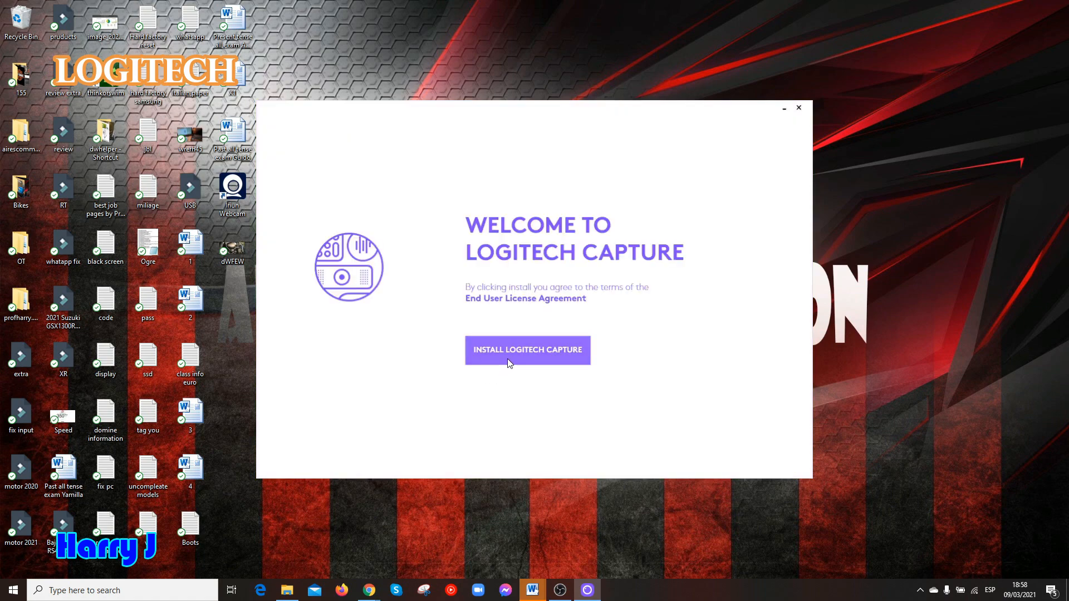
Install Logitech Capture and answer No Thanks to the analytics sharing prompt
left_click(527, 350)
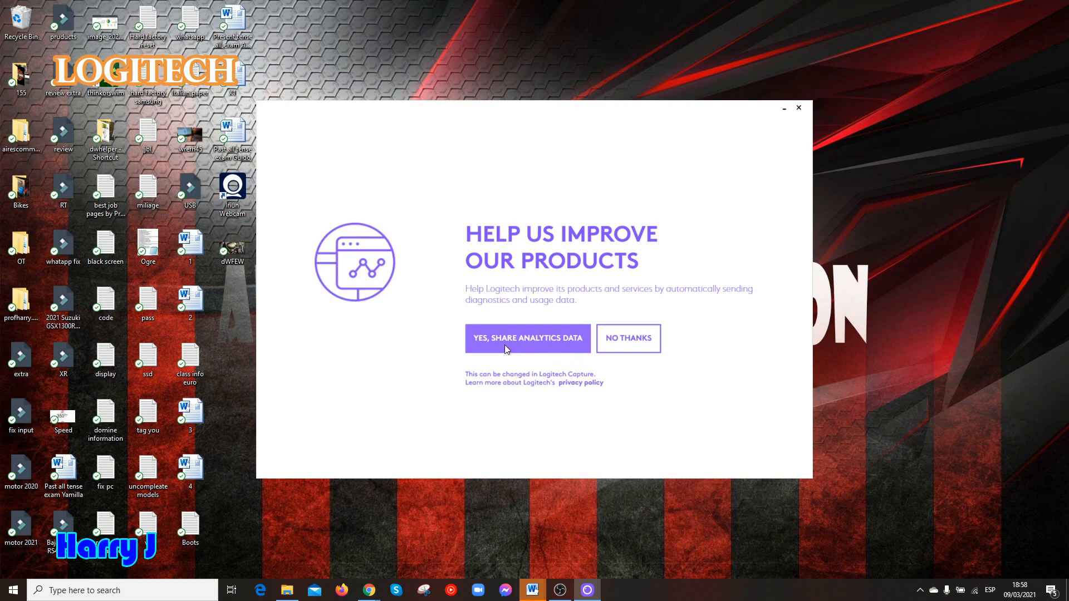
mouse_move(627, 339)
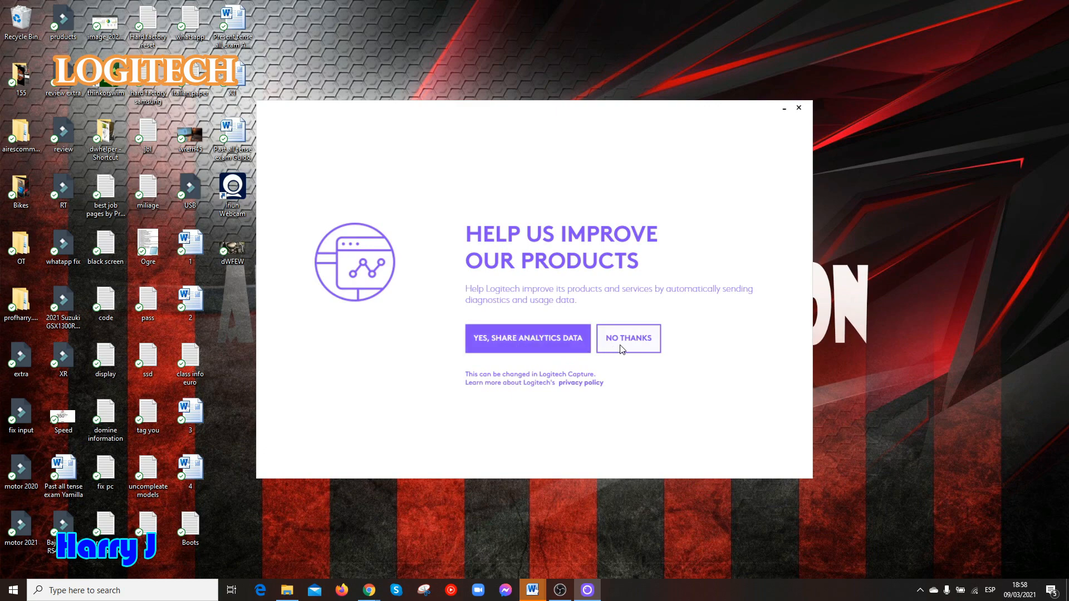
left_click(627, 339)
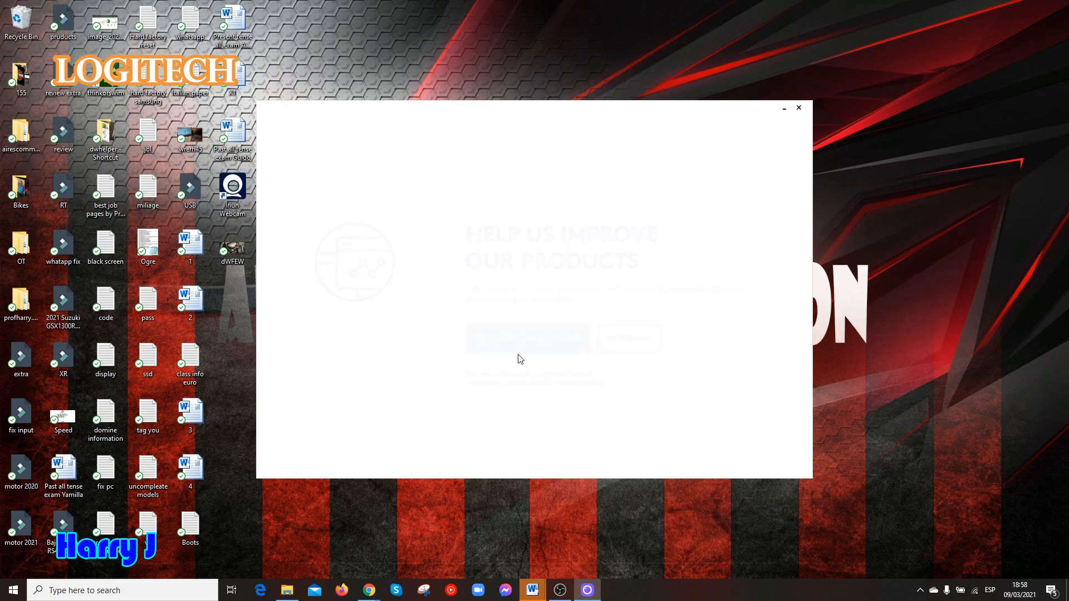
left_click(528, 339)
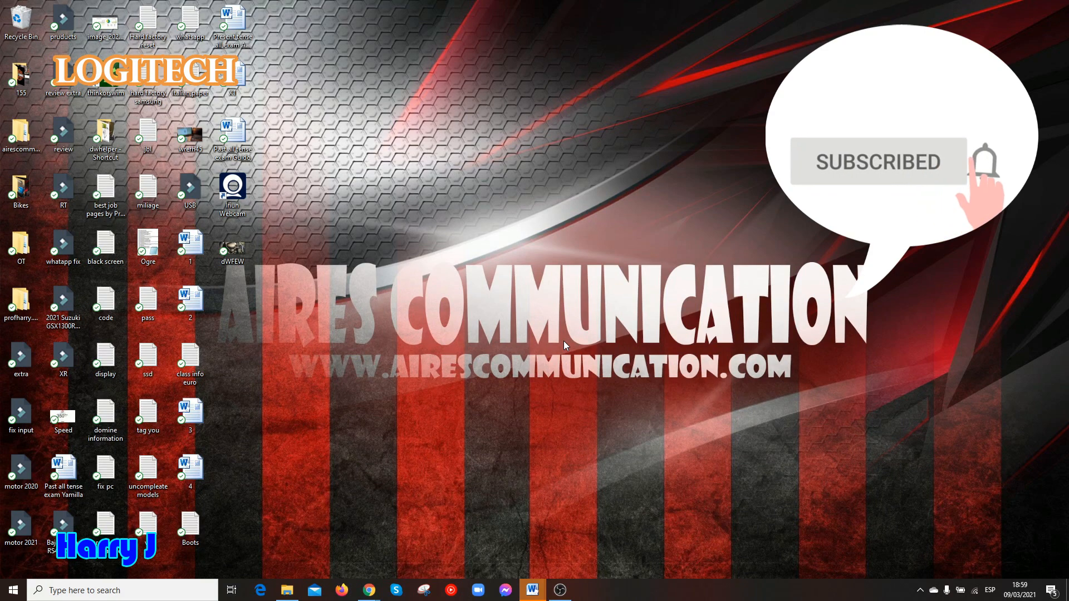
Launch Logitech Capture and page the What's New tour to the exclusive features slide
left_click(587, 590)
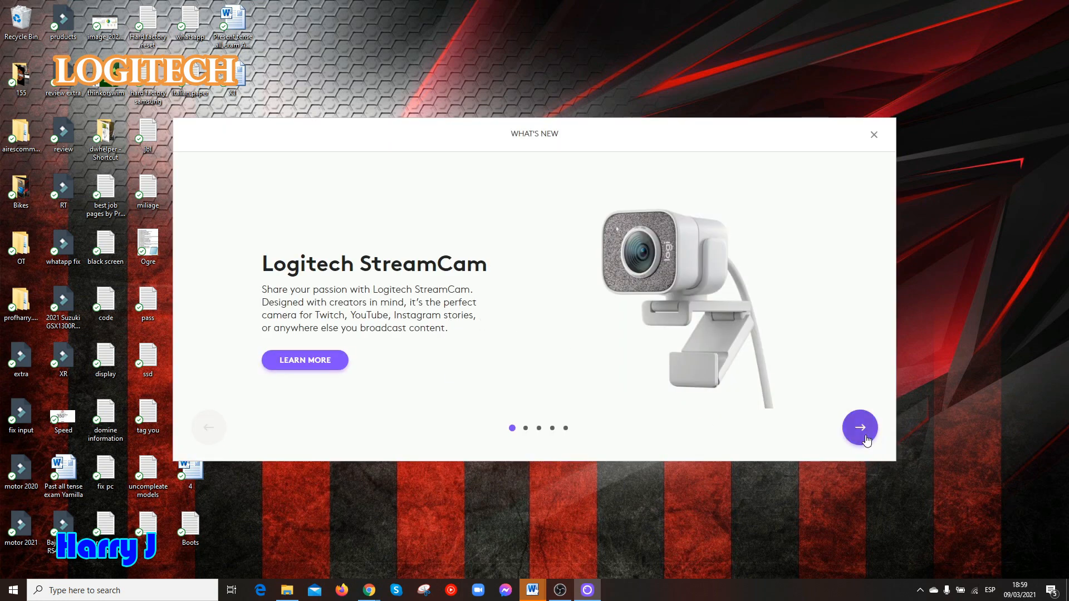
left_click(860, 428)
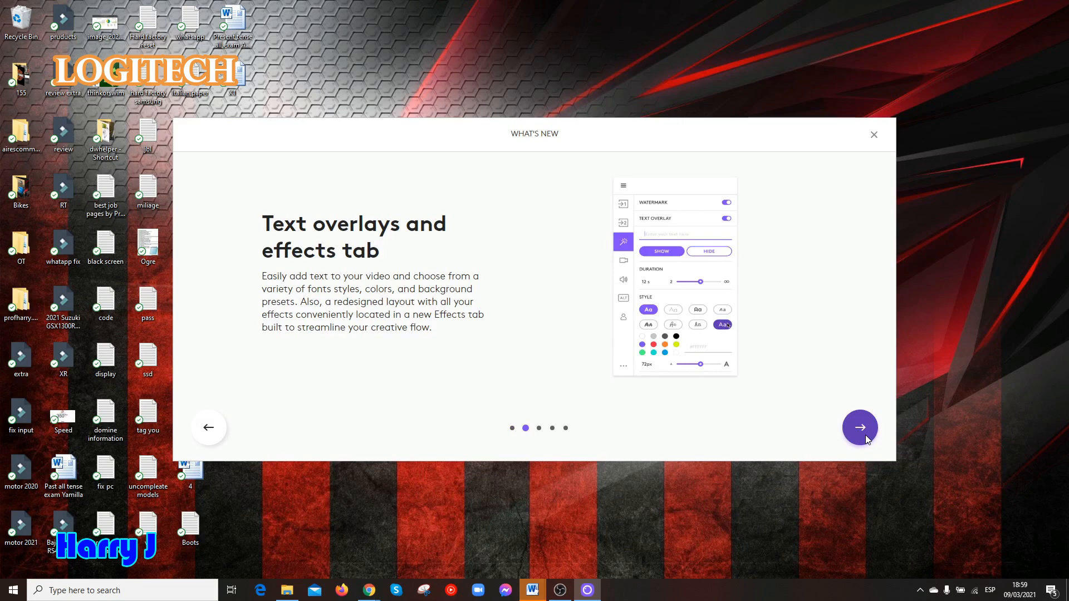
left_click(859, 428)
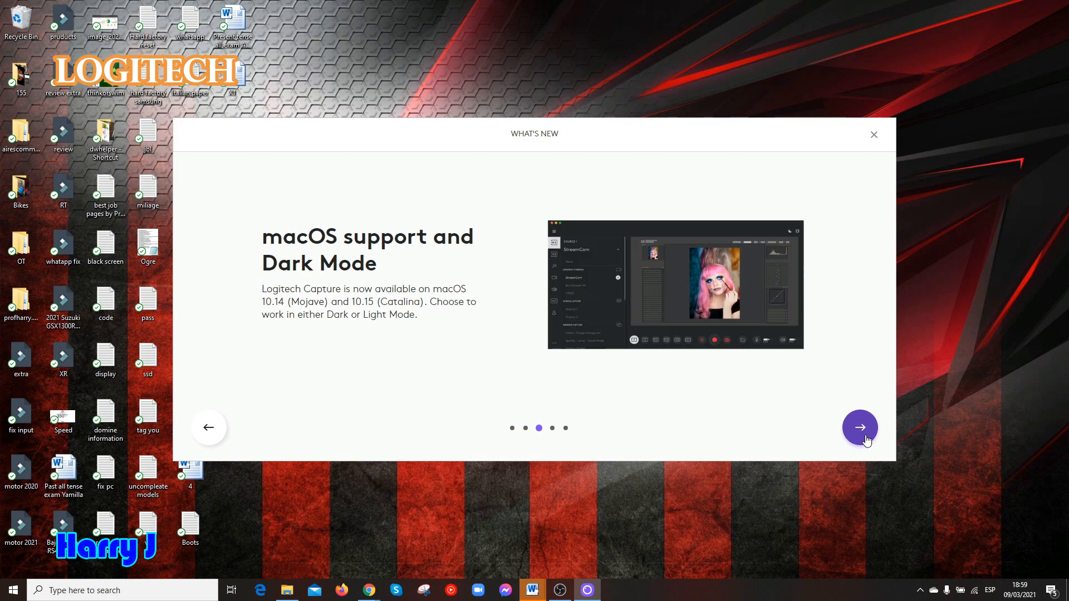
left_click(860, 428)
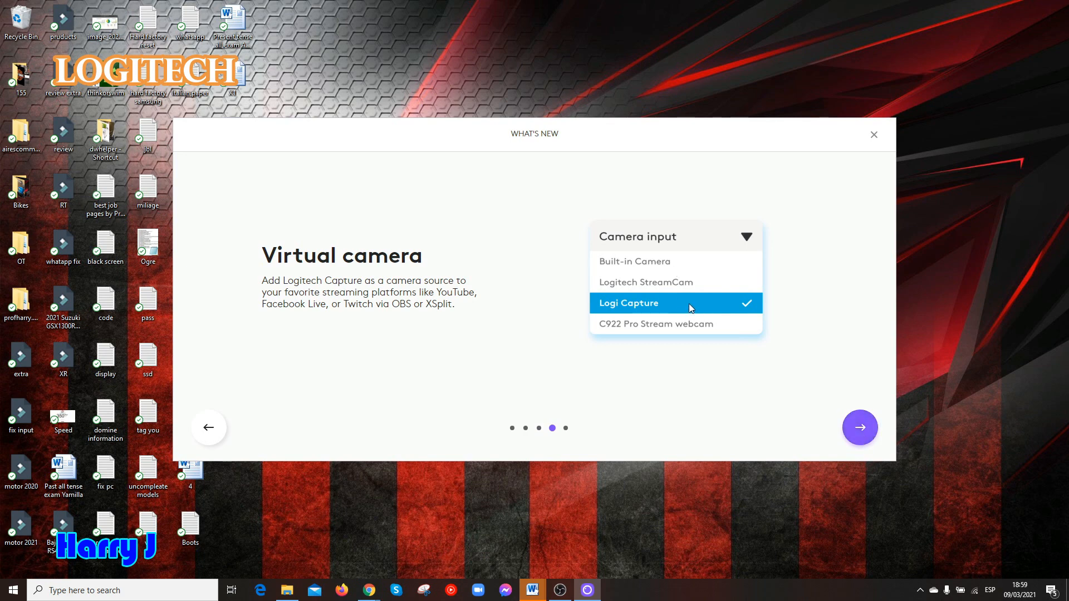
mouse_move(795, 377)
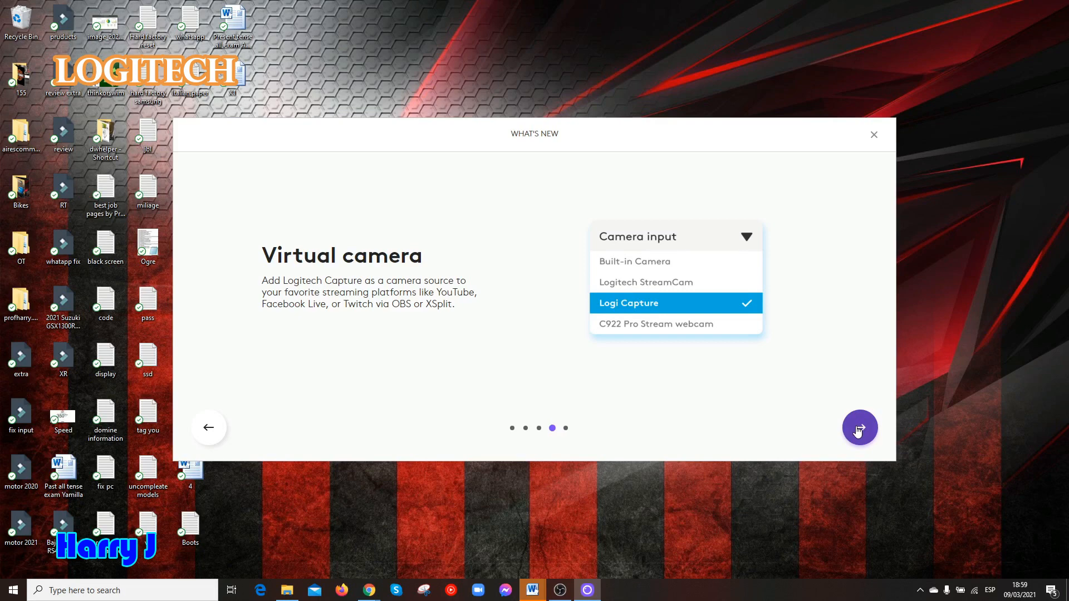
left_click(859, 427)
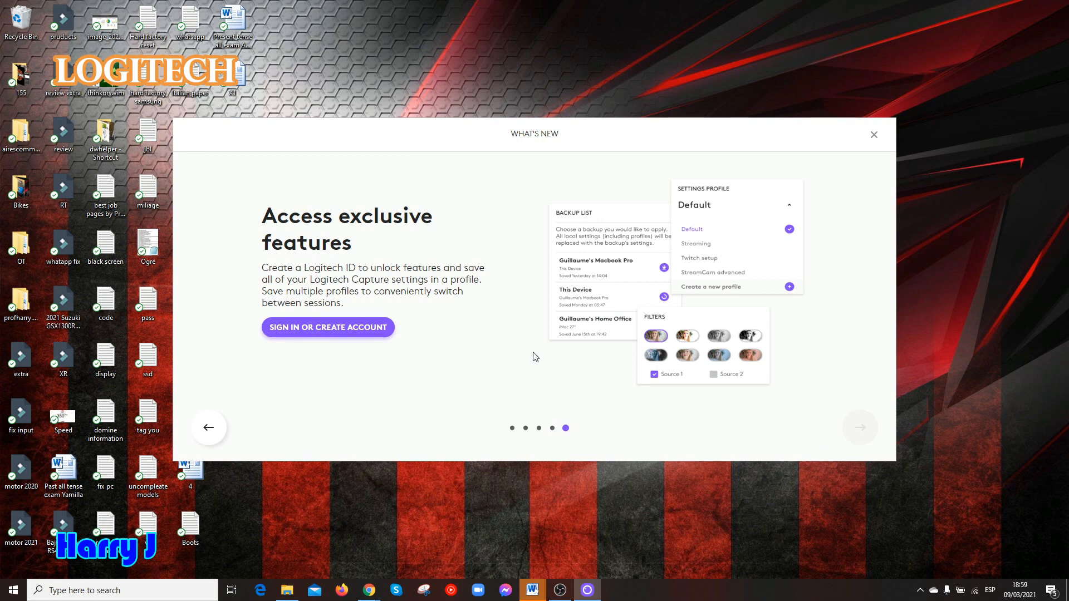
mouse_move(430, 320)
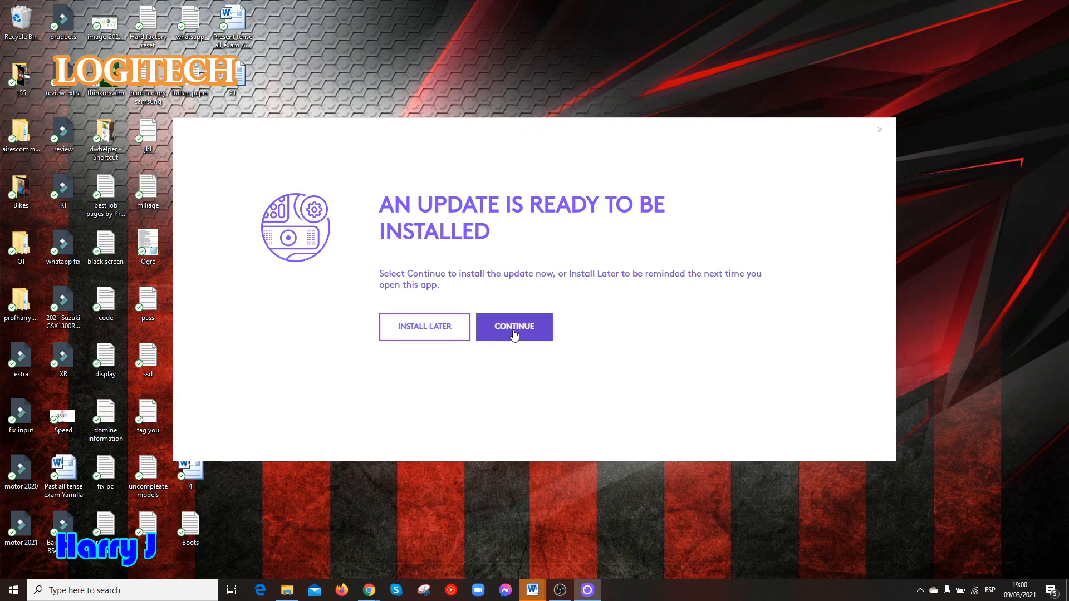
Continue with the pending Logitech Capture update and close the updater window
left_click(514, 328)
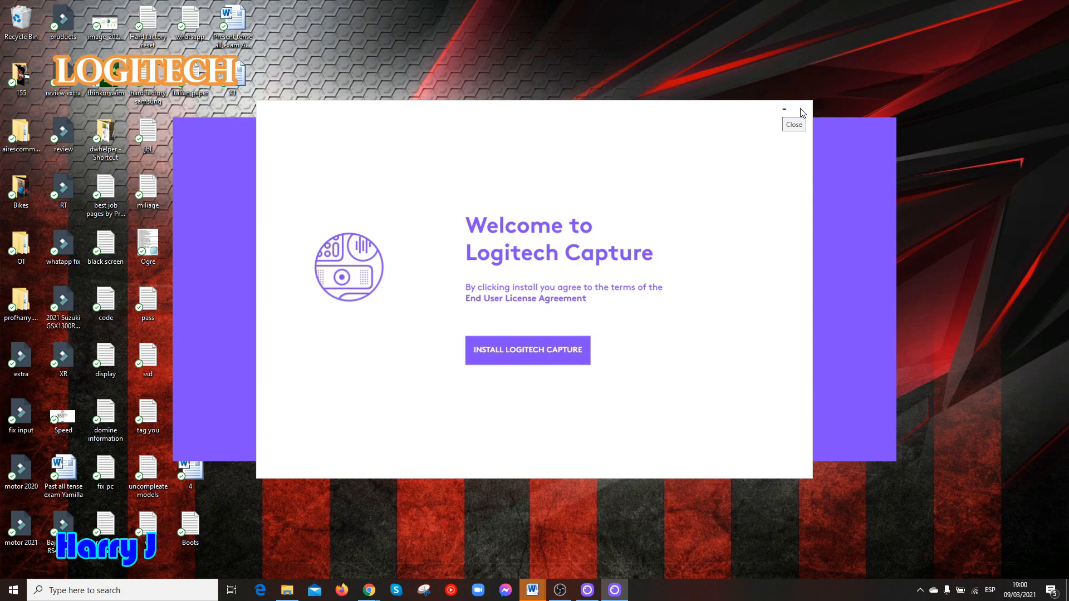
left_click(526, 350)
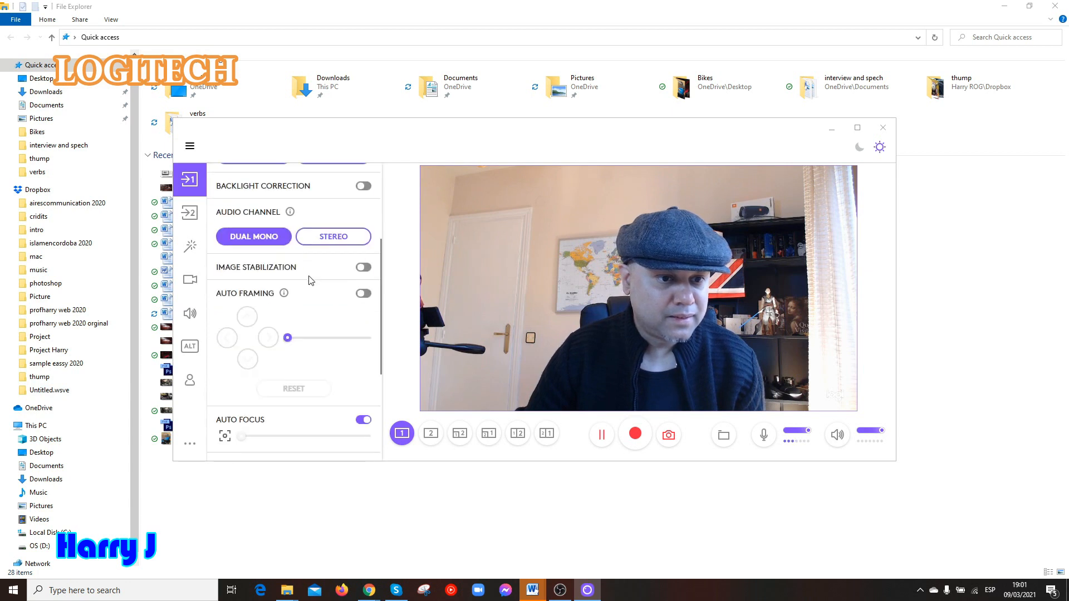
Scroll the camera settings panel down to the white balance and anti-flicker controls
scroll("down", 3)
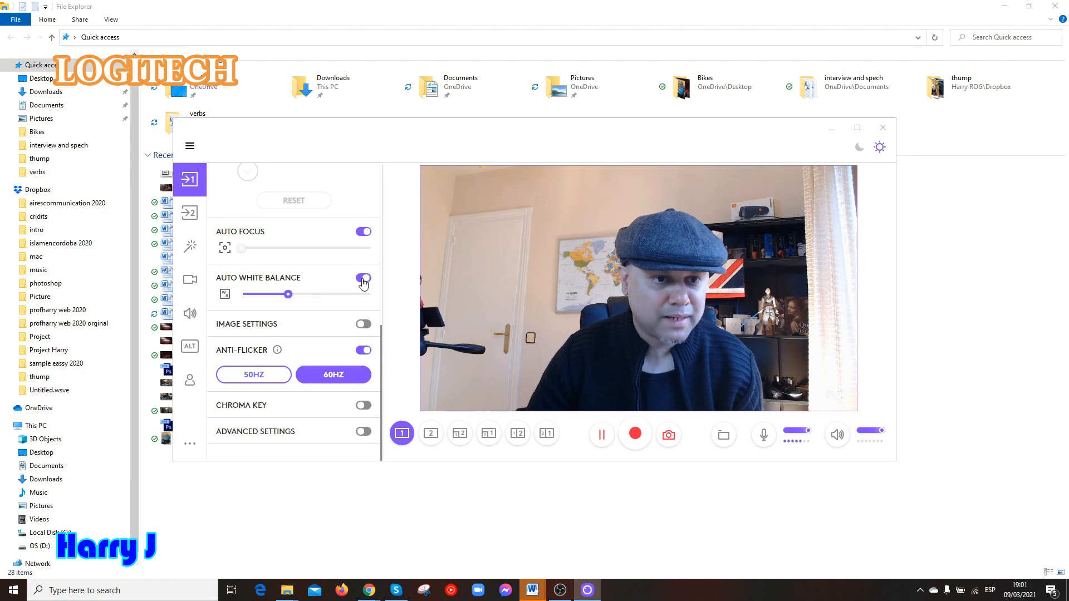
Set a warmer manual white balance around 4009, briefly comparing against auto
left_click_drag(287, 294, 313, 294)
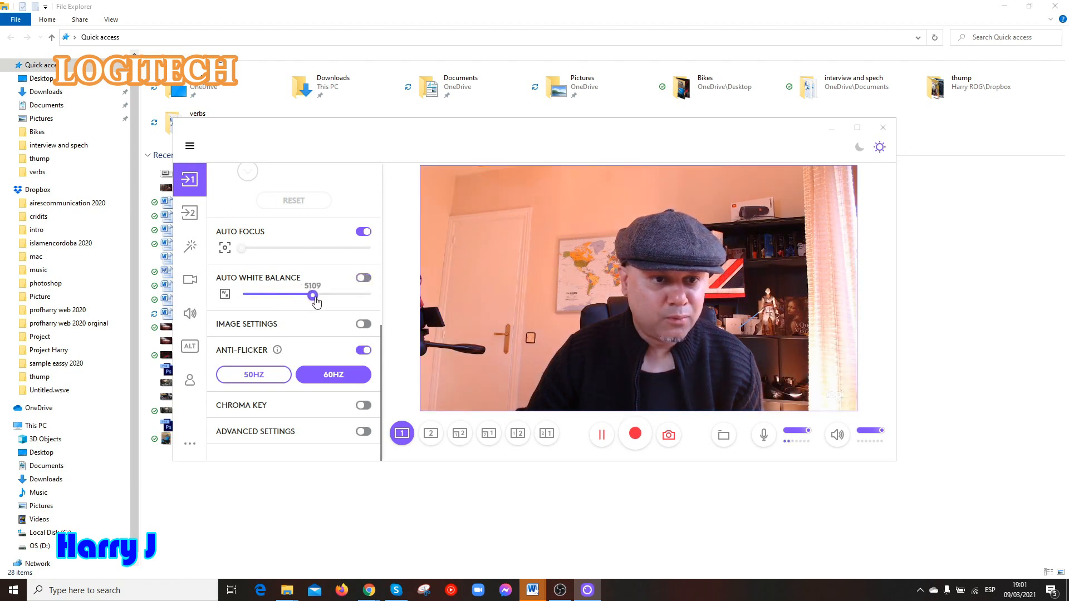
left_click_drag(313, 294, 287, 294)
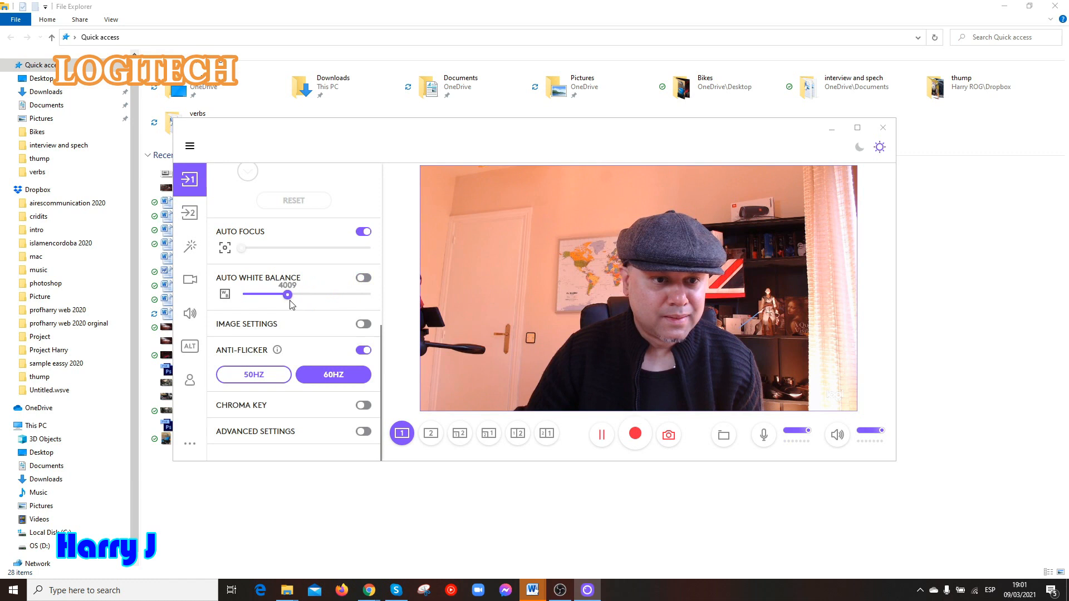
left_click_drag(288, 294, 340, 294)
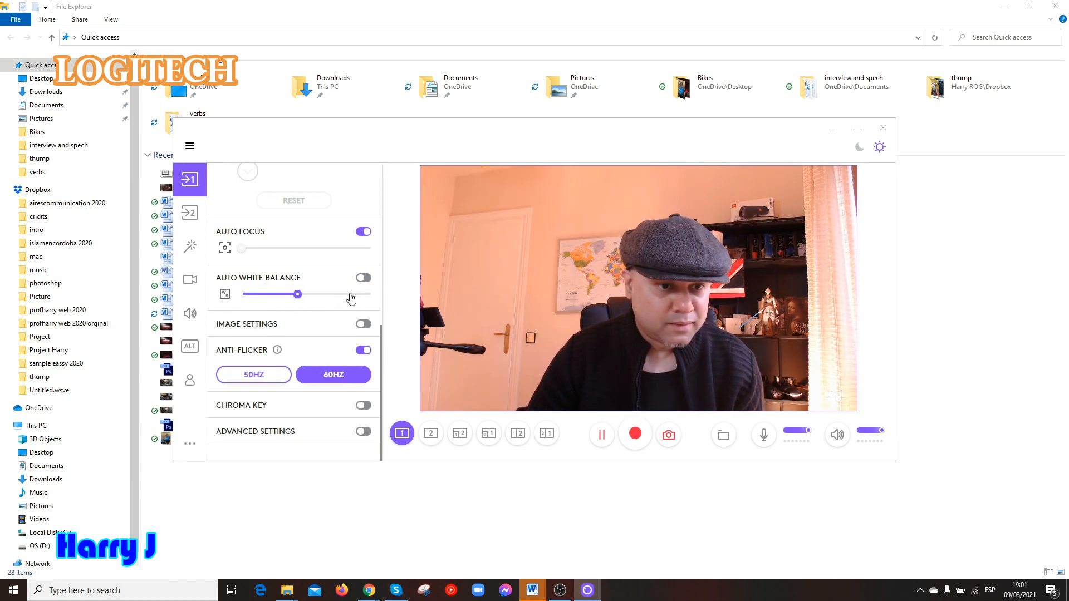
left_click(363, 279)
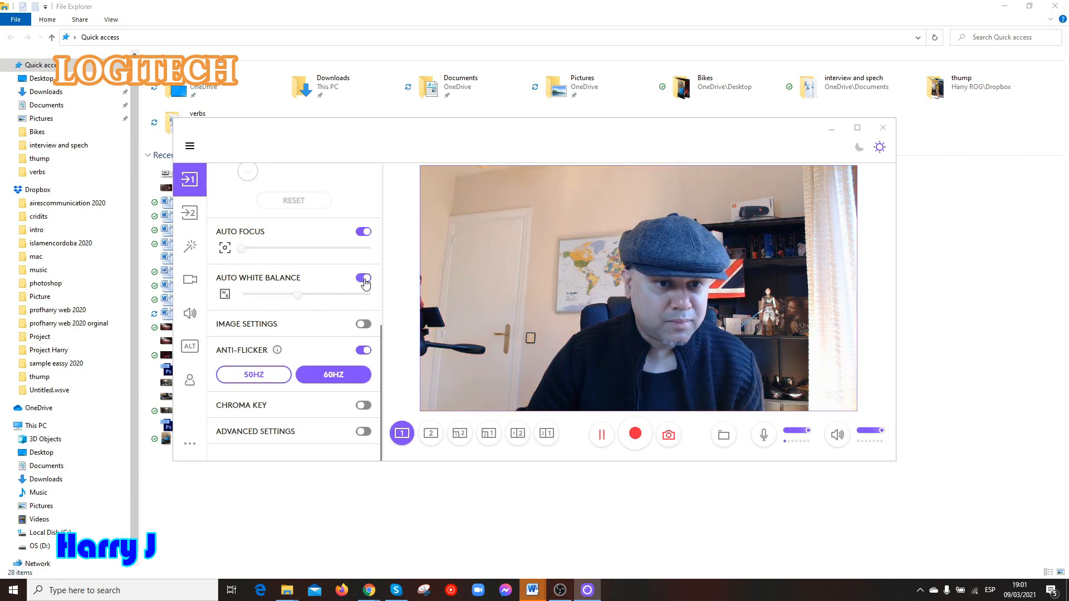
left_click(363, 277)
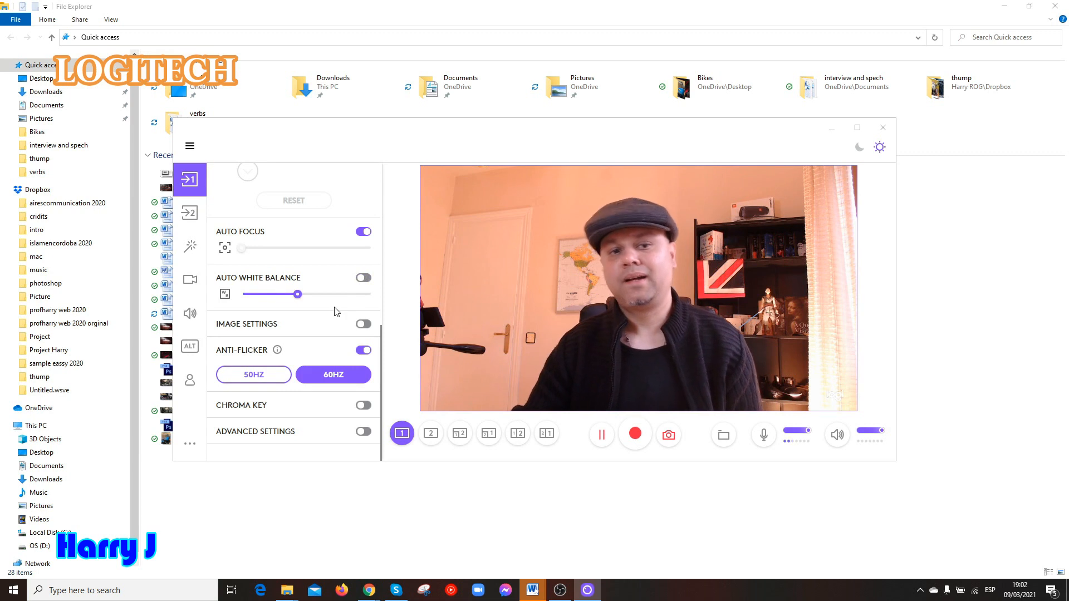
Enable manual image adjustments, raise brightness and compare auto versus manual white balance
left_click(363, 324)
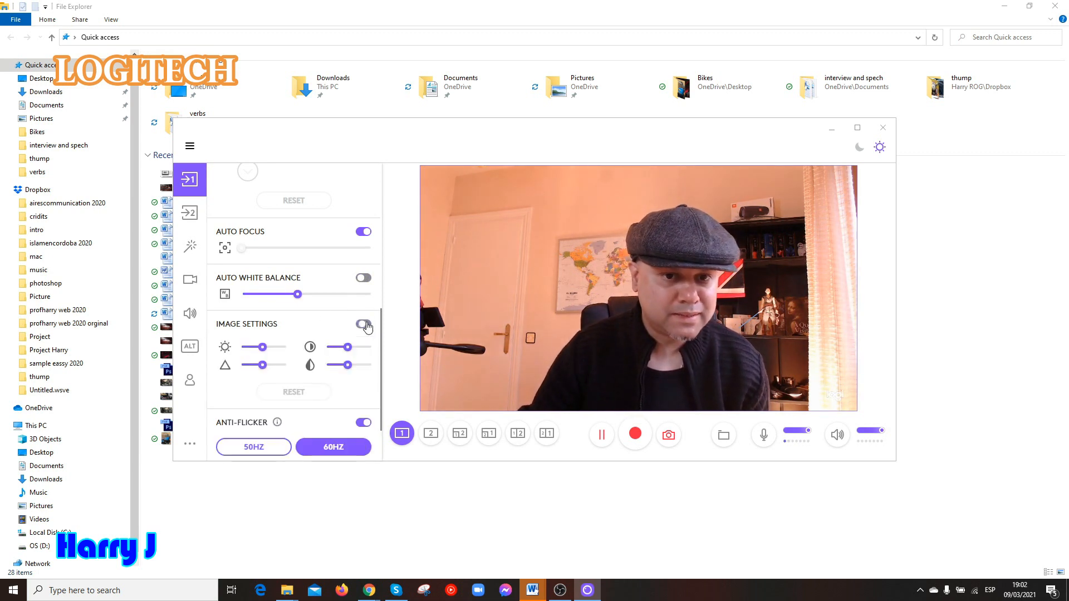
left_click(366, 323)
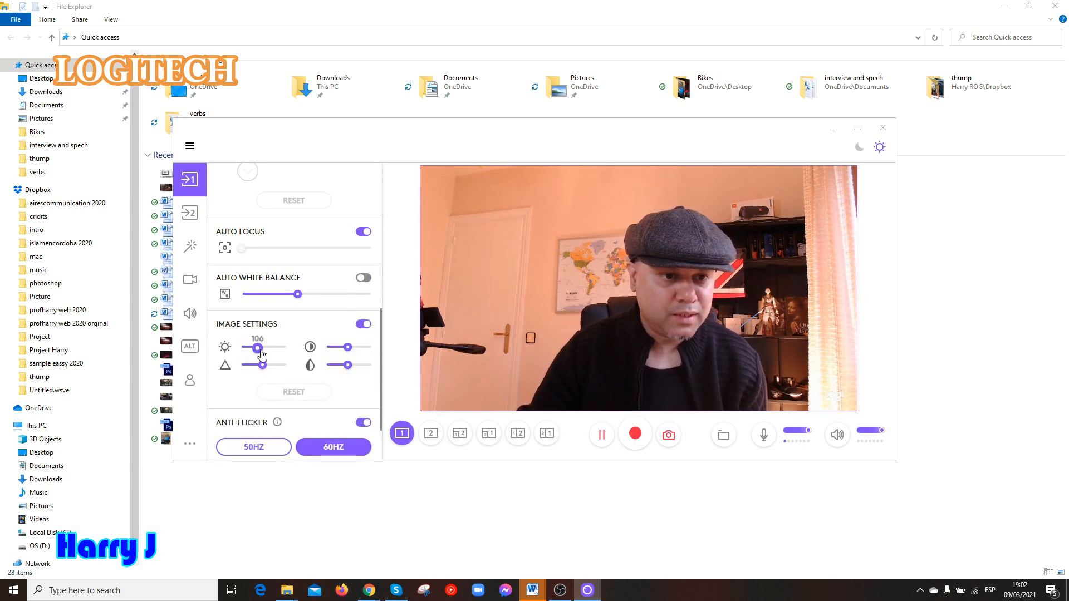
left_click_drag(258, 347, 277, 348)
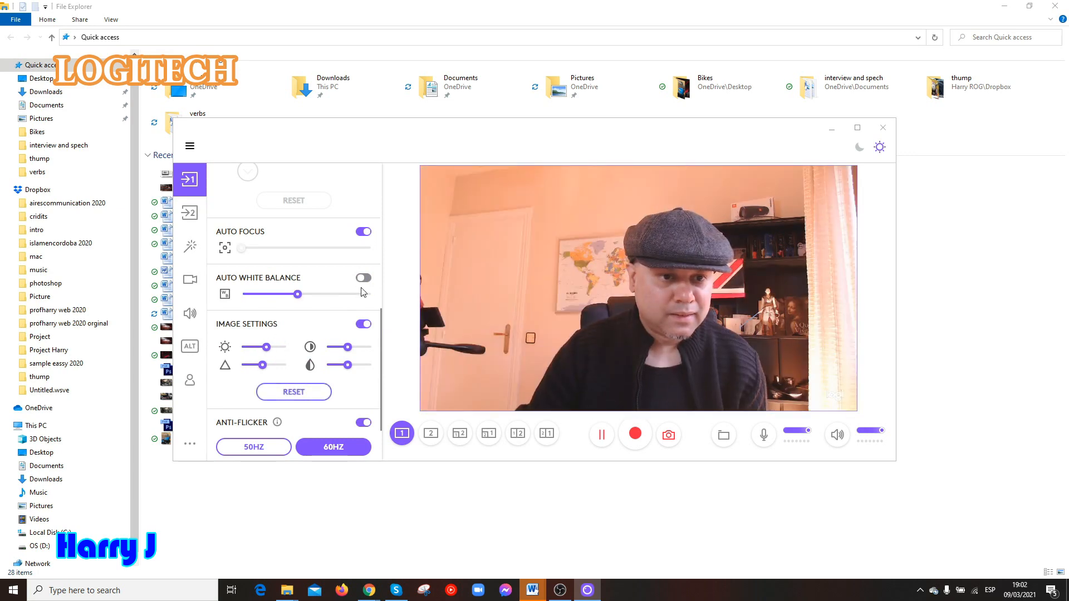
left_click(363, 277)
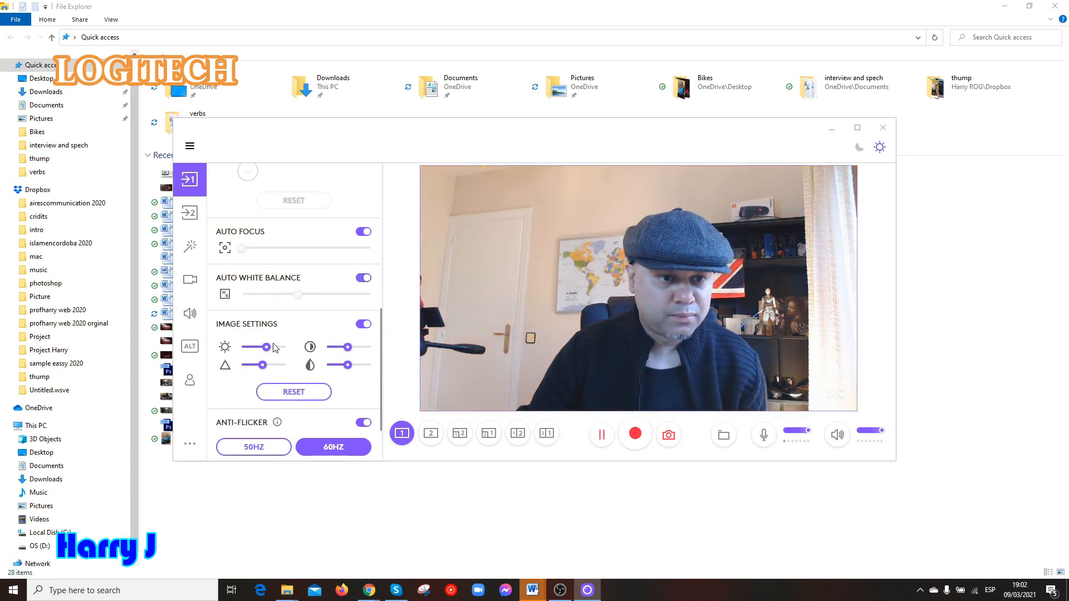
left_click(363, 279)
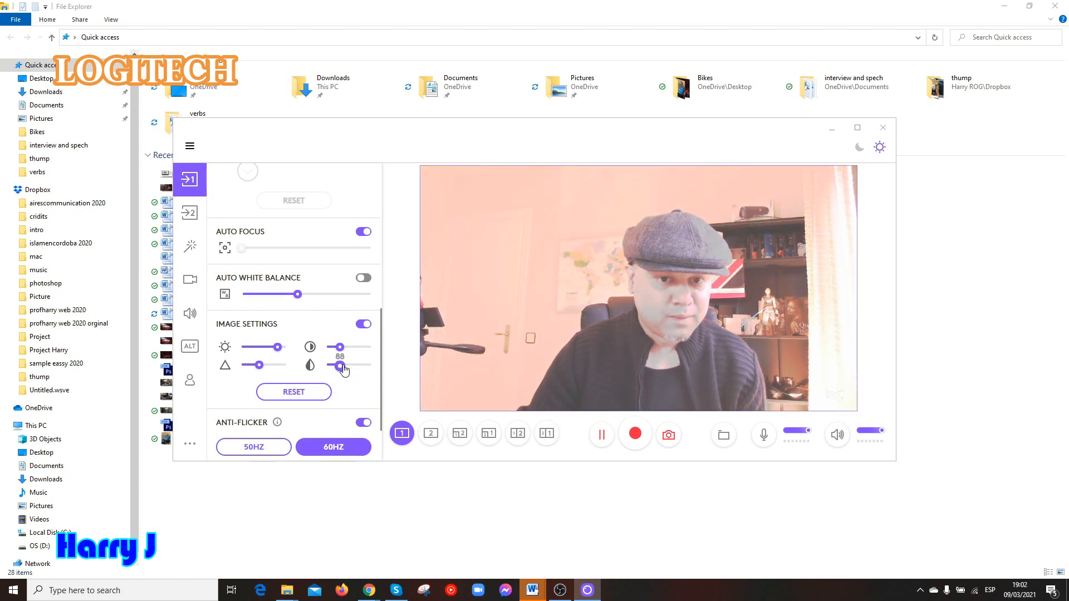
Reset the image adjustments to defaults and leave auto white balance on
left_click(293, 391)
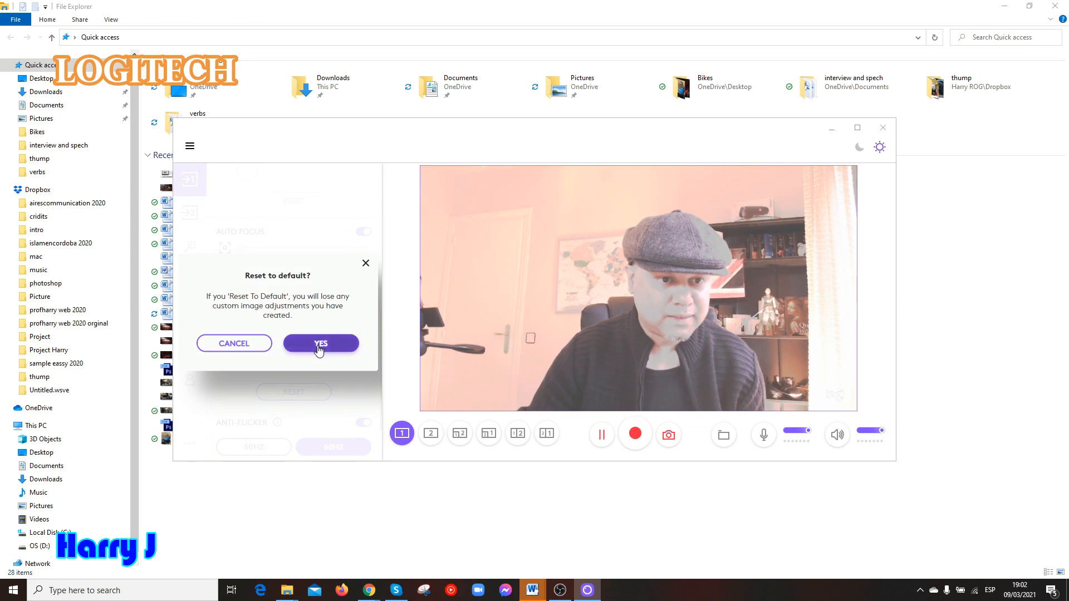
left_click(321, 343)
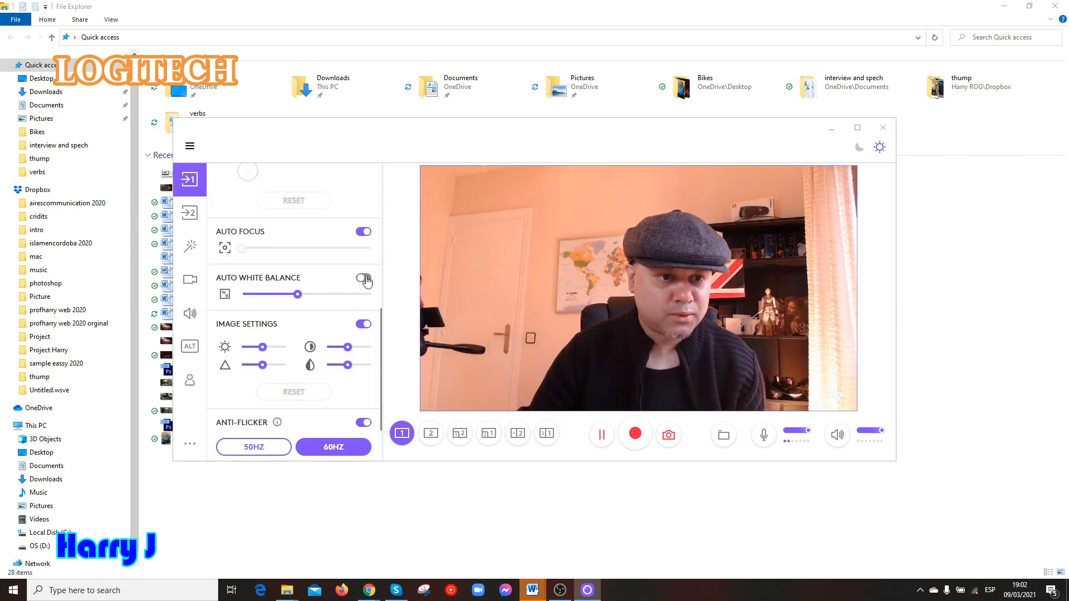
left_click(363, 277)
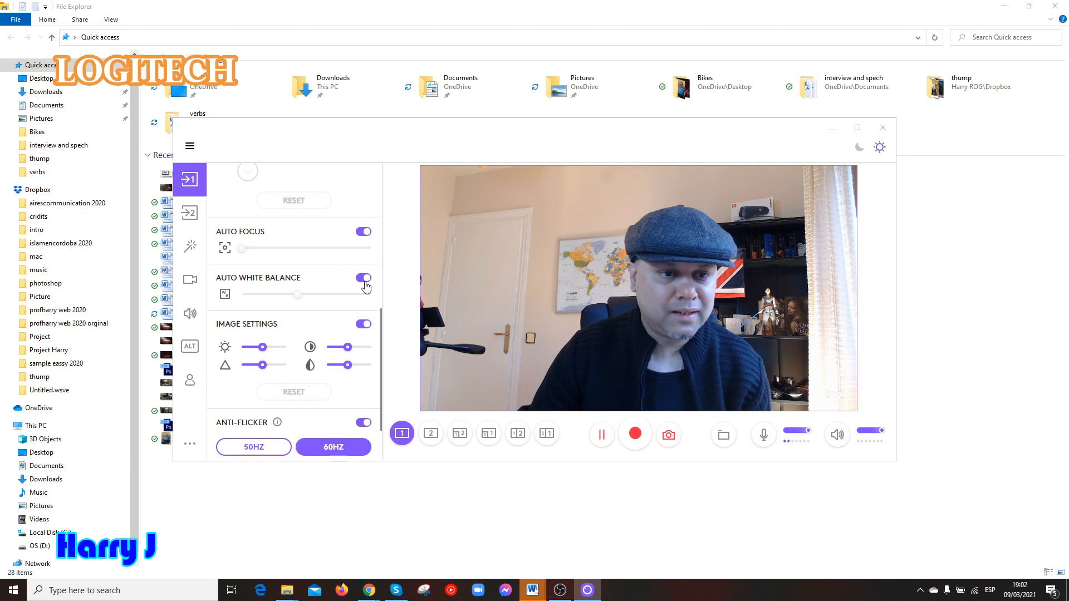
left_click(363, 279)
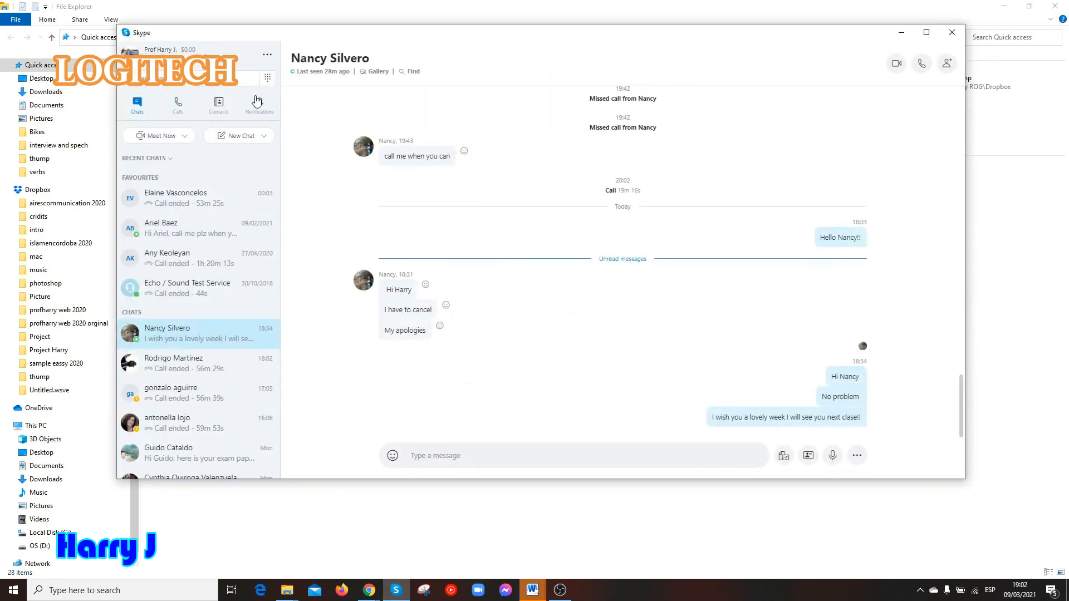
In Skype's Audio & Video settings, choose Logitech StreamCam as the camera
left_click(266, 54)
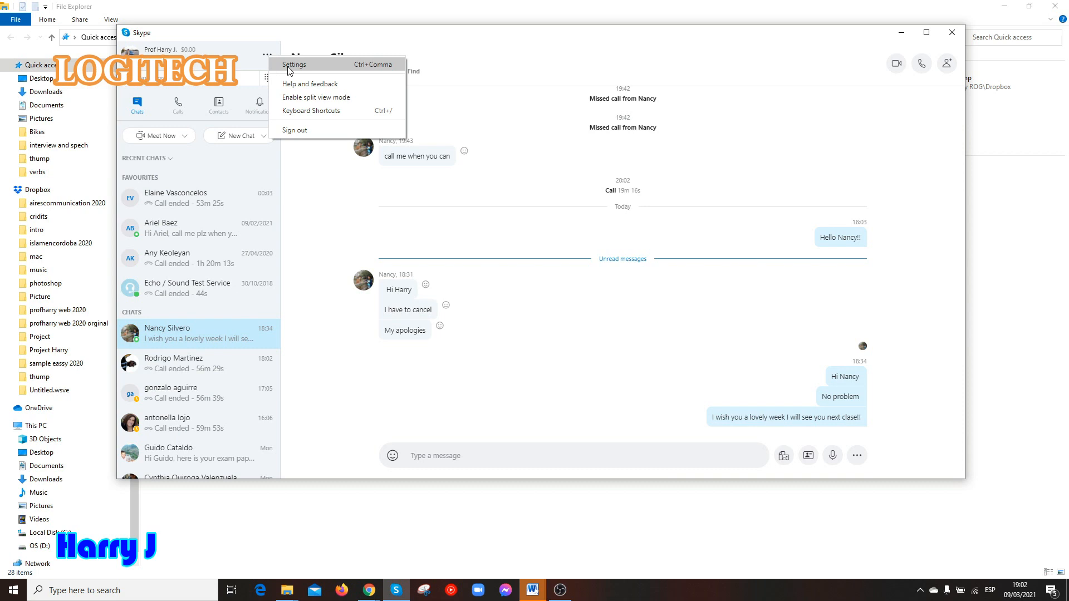
left_click(294, 64)
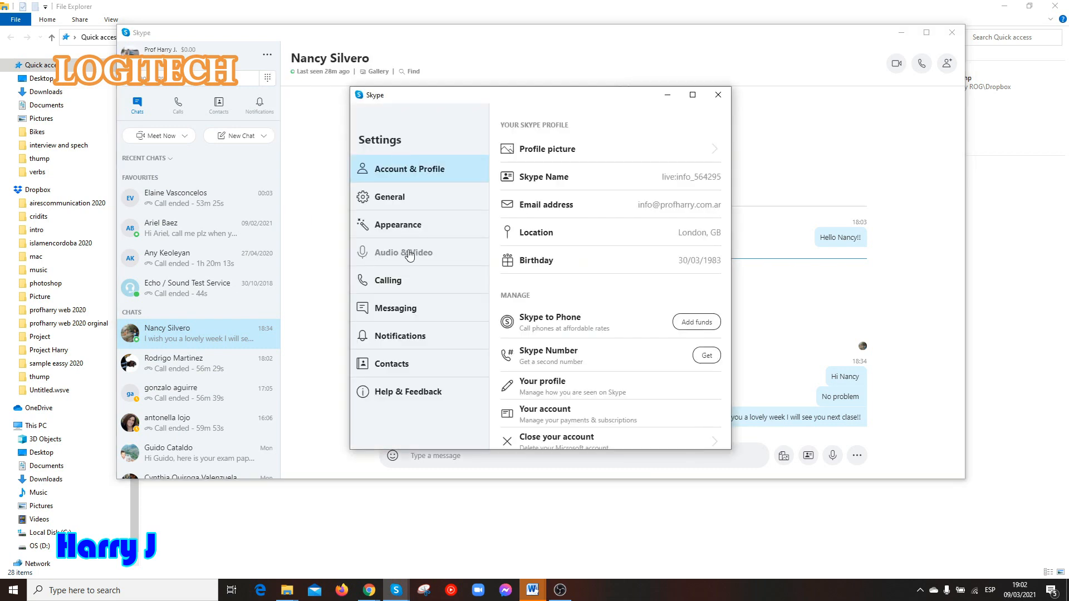
left_click(402, 252)
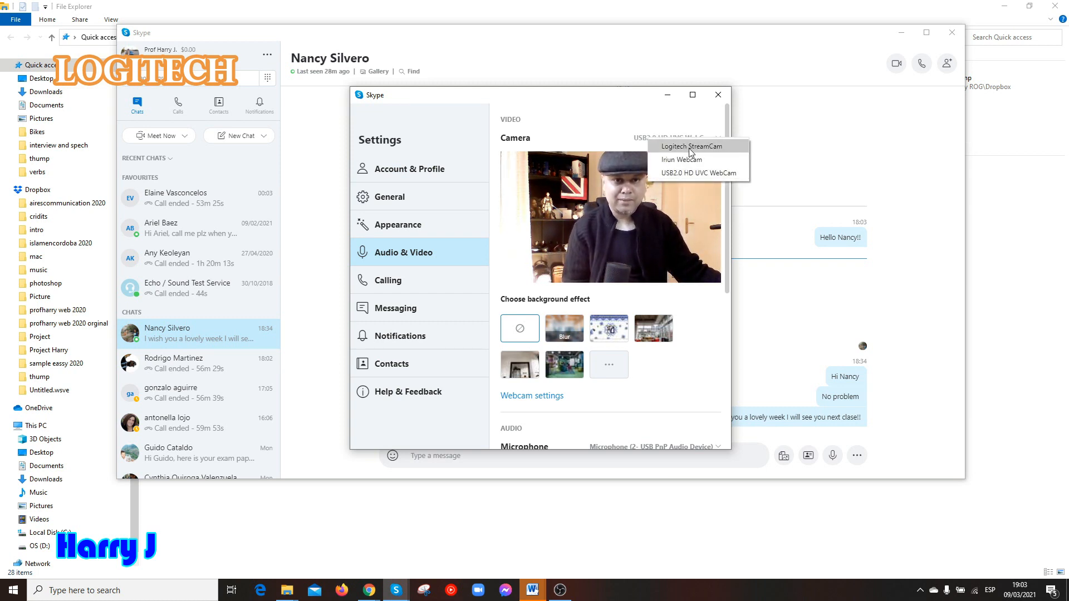
left_click(691, 146)
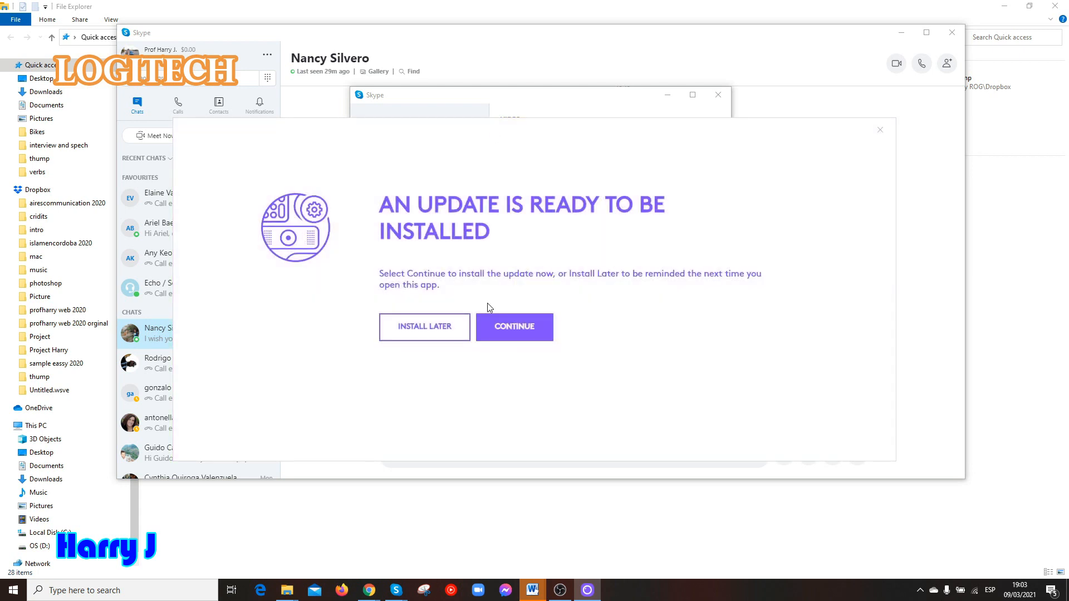
Dismiss the update notice and close Logitech Capture so Skype gets the camera
left_click(515, 326)
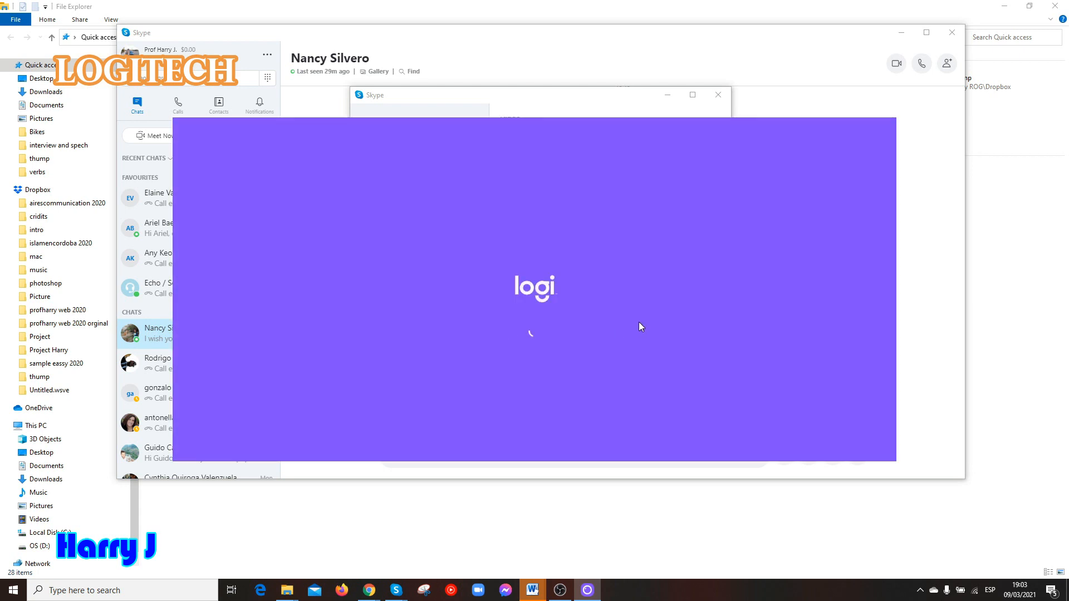
mouse_move(641, 326)
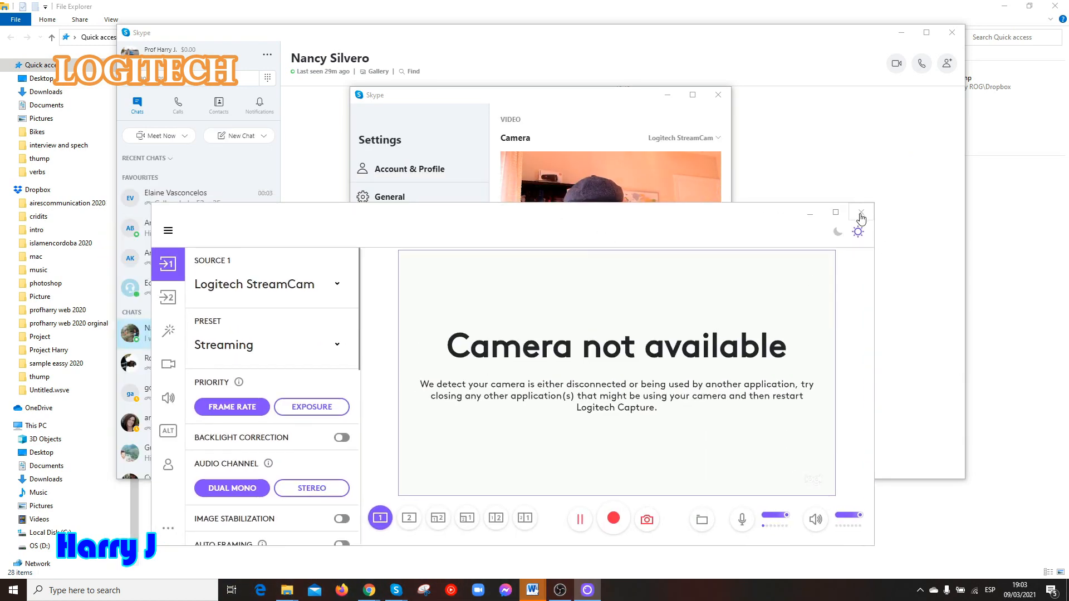
left_click(861, 212)
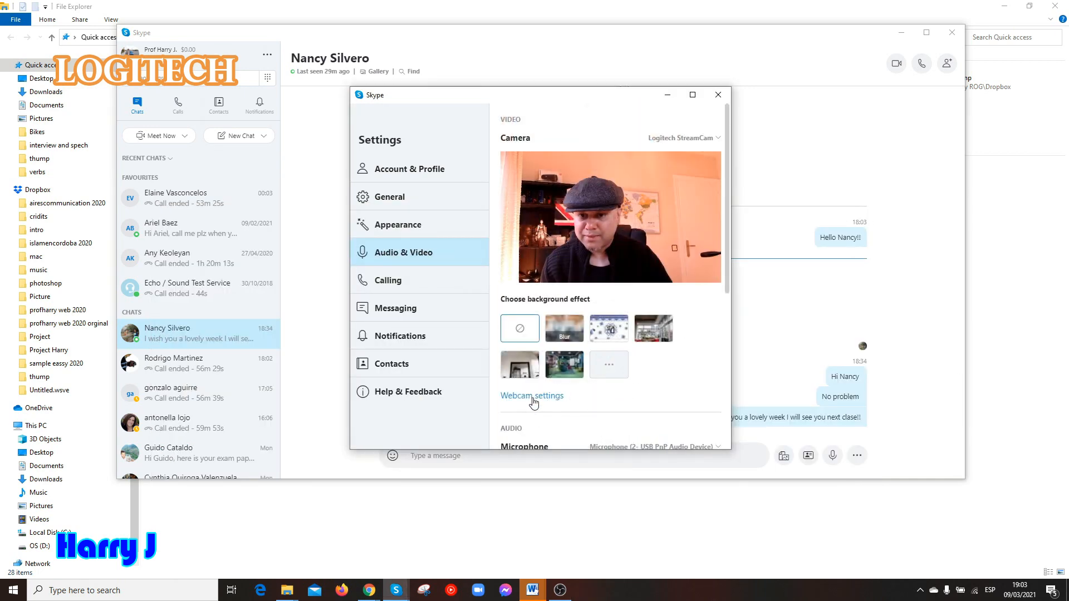
Bring up the StreamCam webcam Properties dialog beside Skype's live preview
left_click(532, 395)
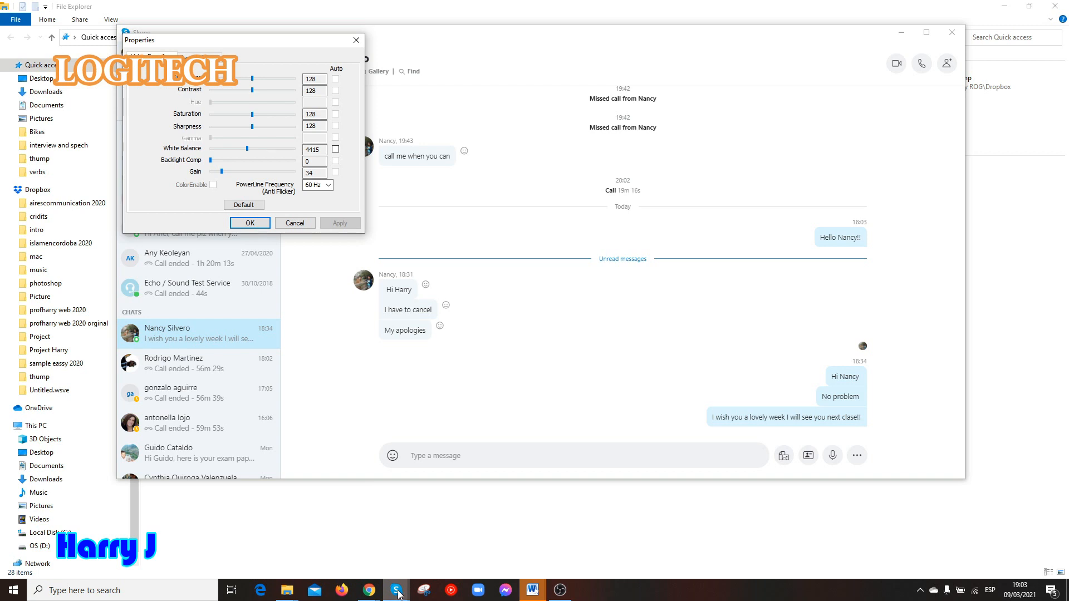
mouse_move(397, 590)
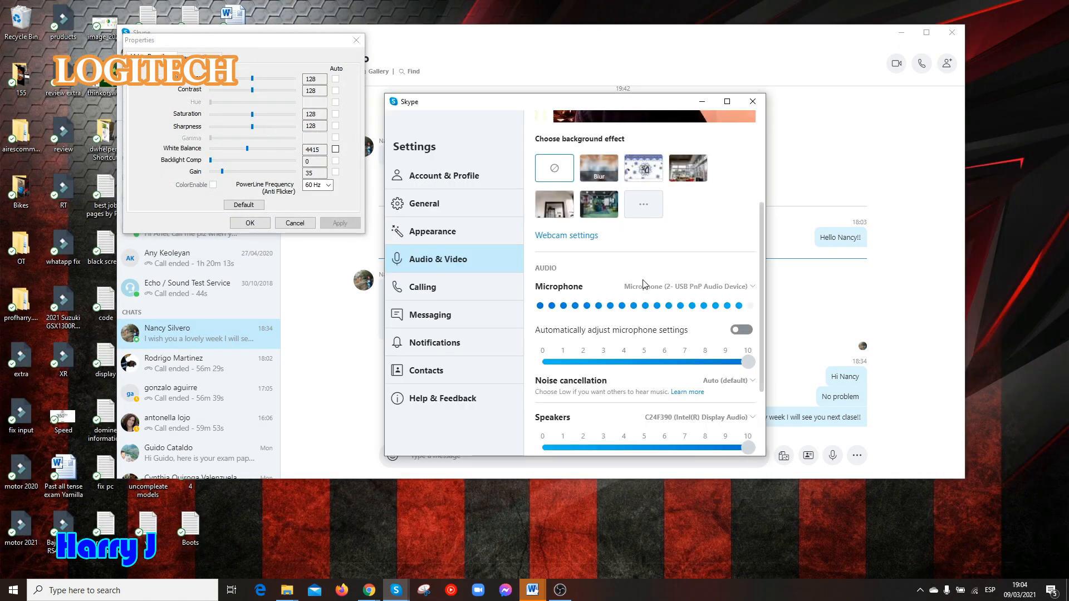
left_click_drag(248, 78, 257, 78)
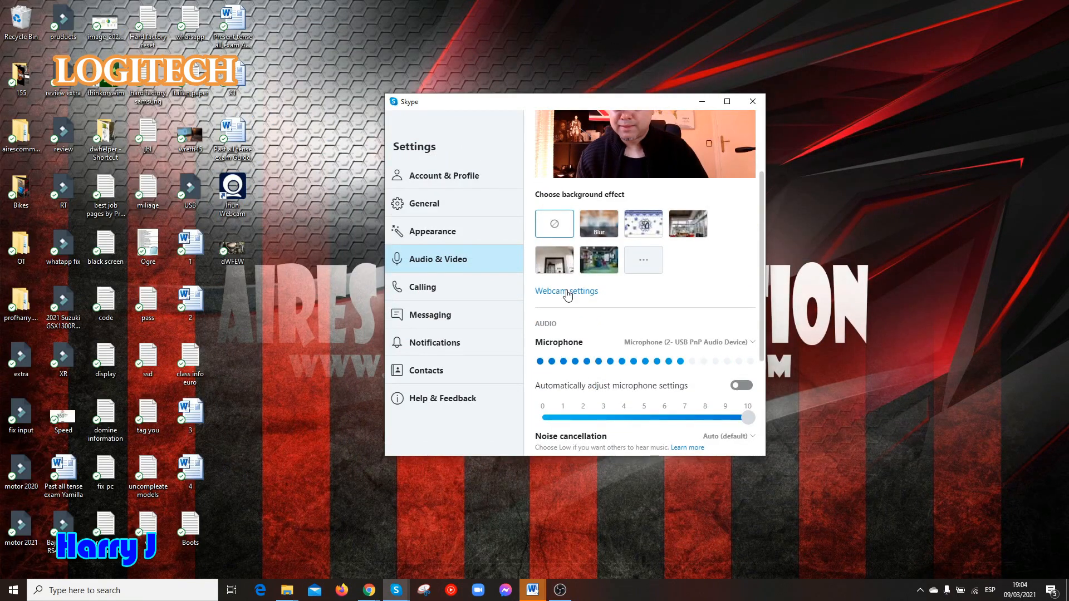
left_click(566, 290)
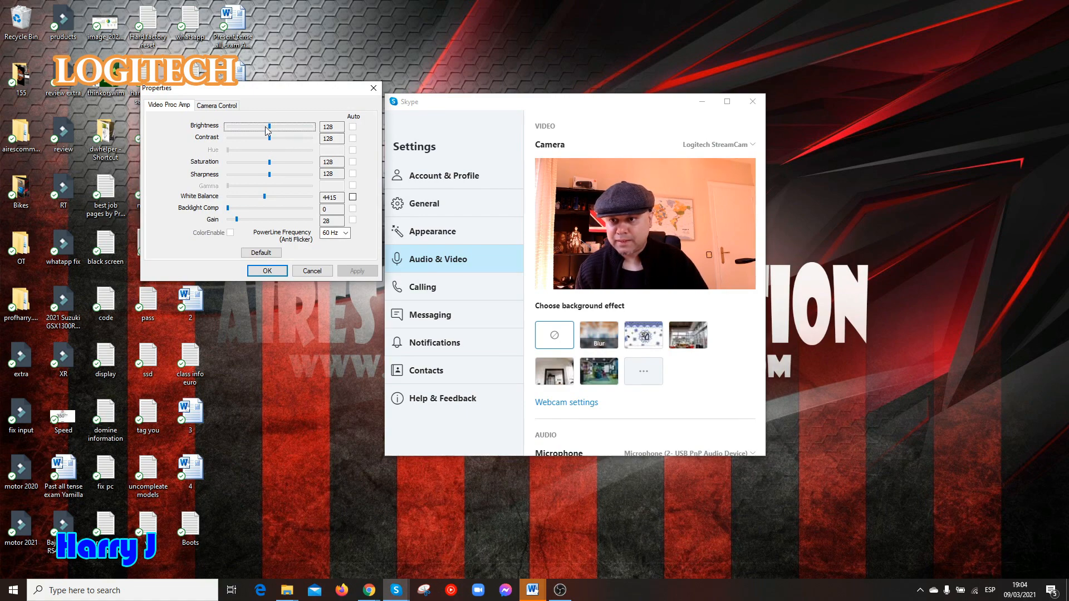
Try brightness 204, contrast 156, saturation 124 and white balance 4640 on the StreamCam
left_click_drag(269, 127, 266, 127)
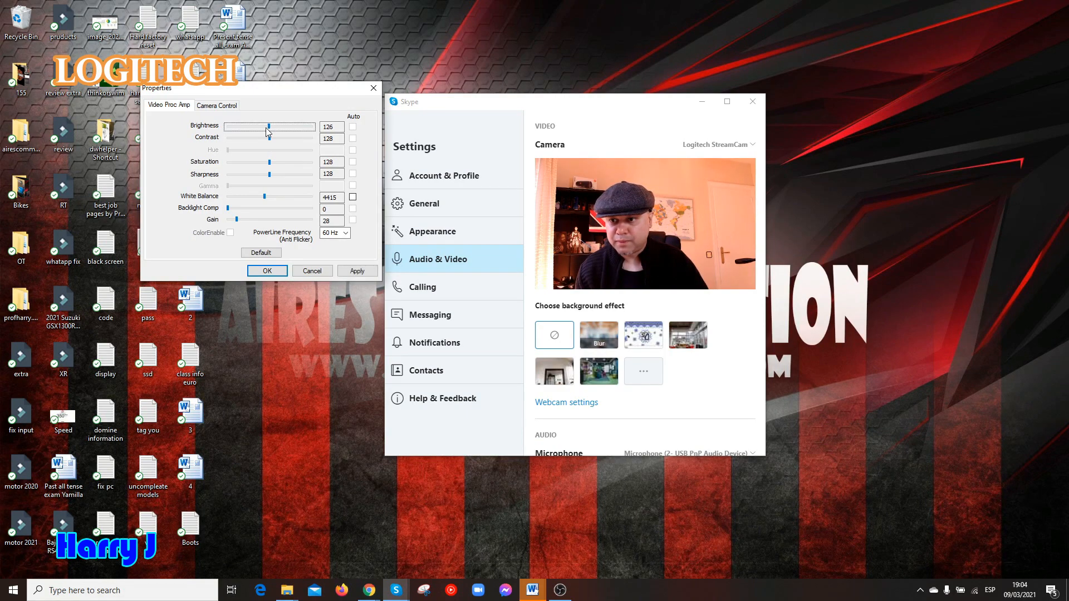
left_click_drag(268, 127, 300, 127)
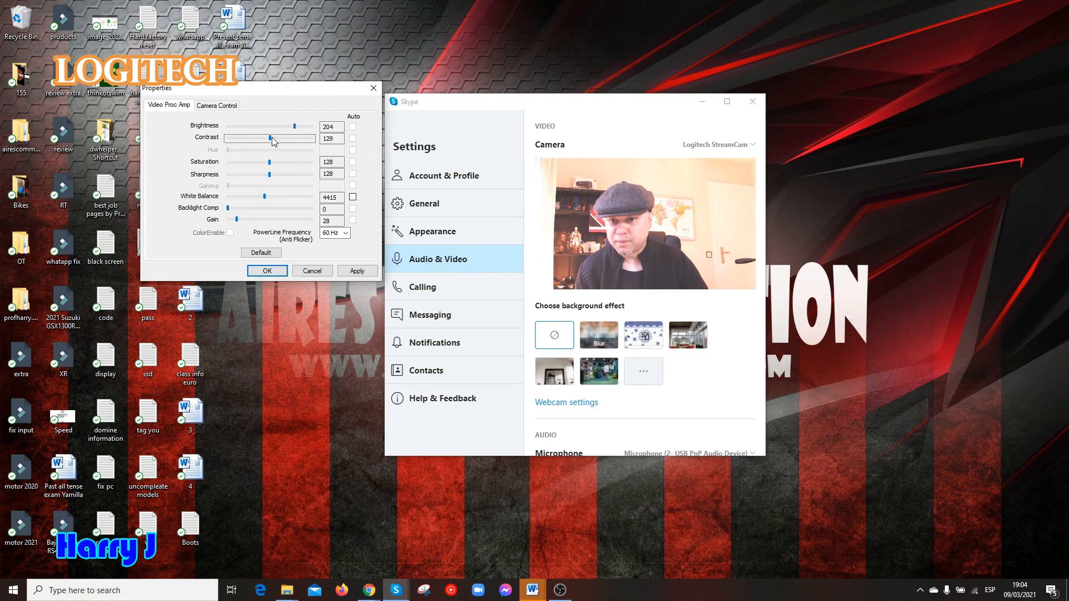
left_click_drag(270, 138, 293, 138)
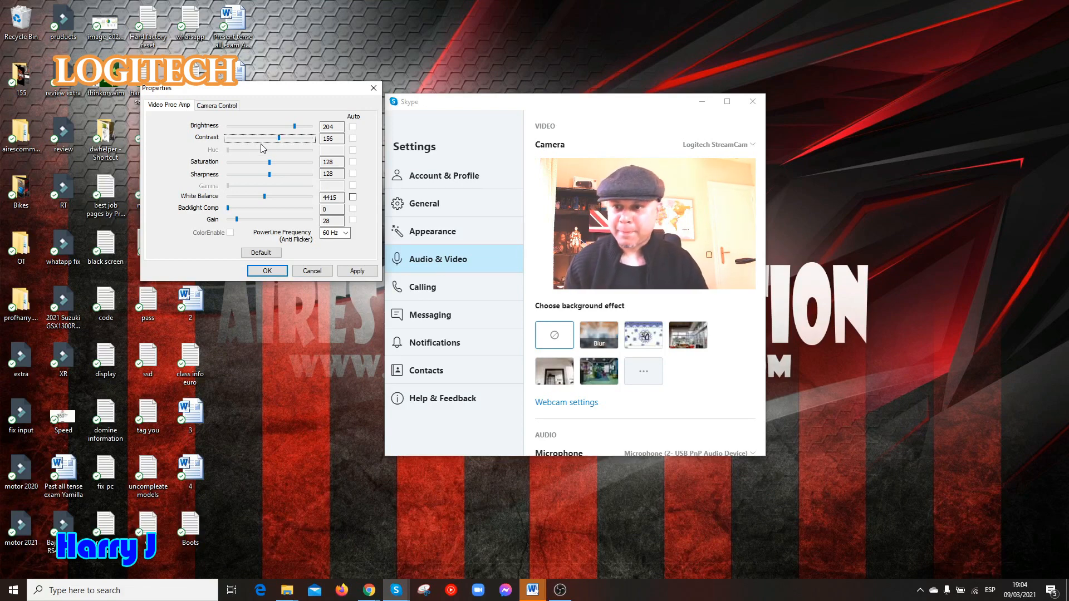
left_click_drag(269, 161, 257, 162)
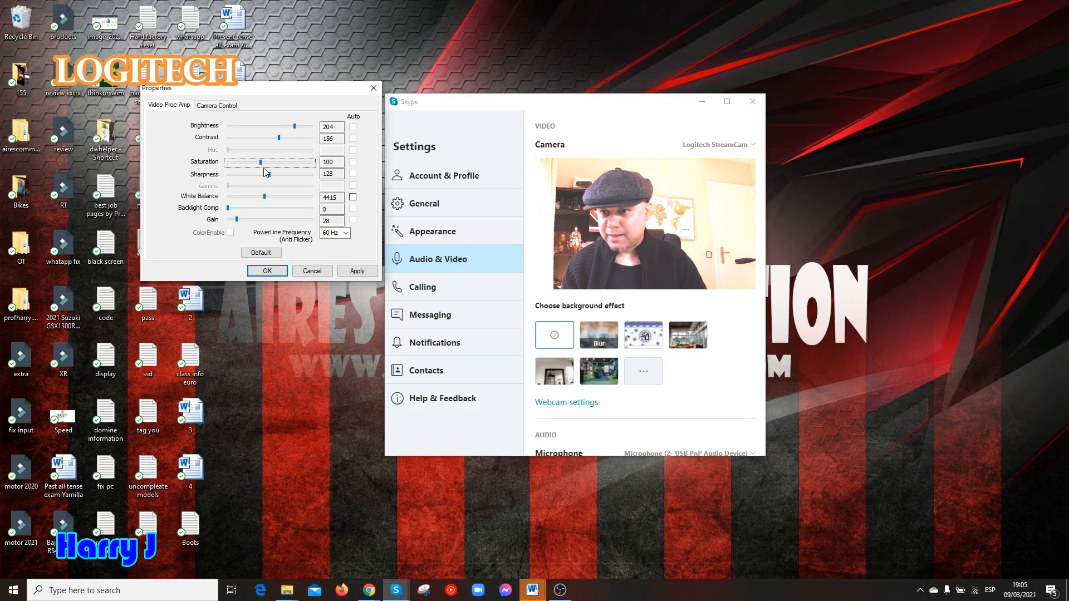
left_click_drag(259, 163, 266, 163)
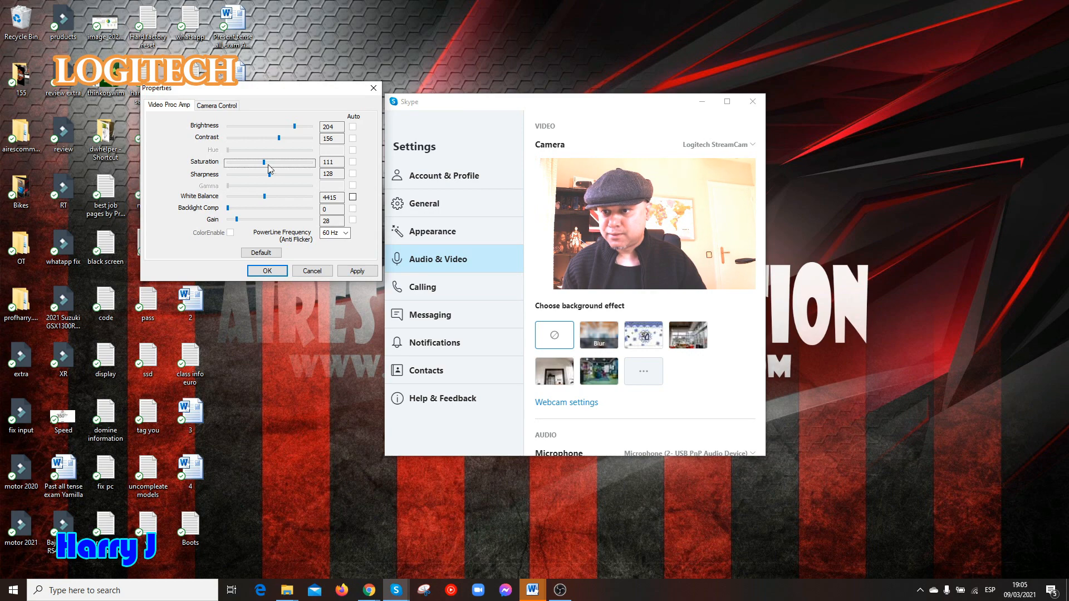
left_click_drag(262, 163, 270, 162)
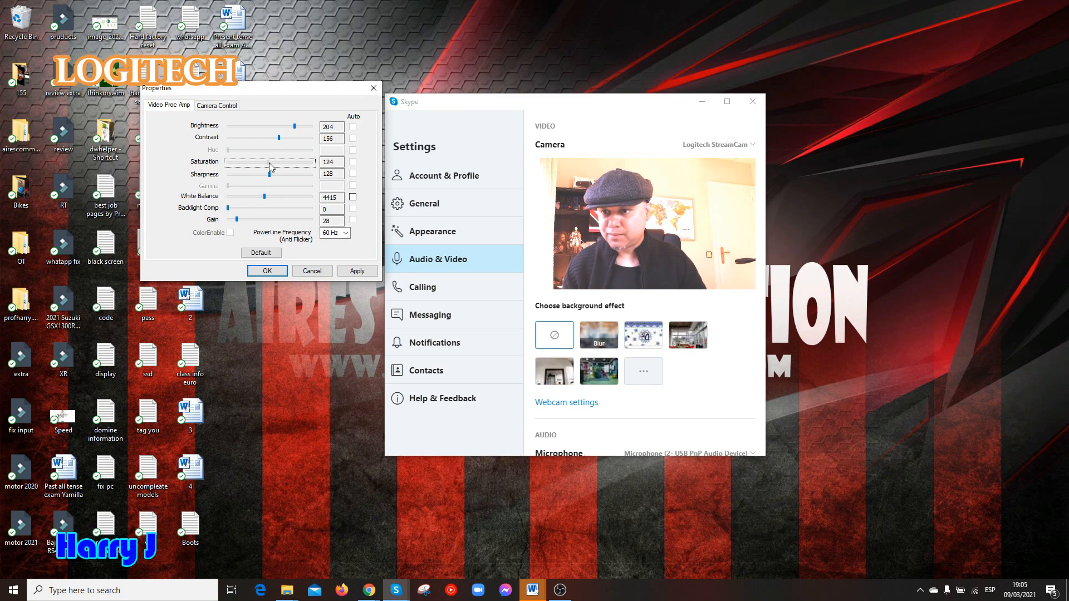
left_click_drag(265, 196, 279, 200)
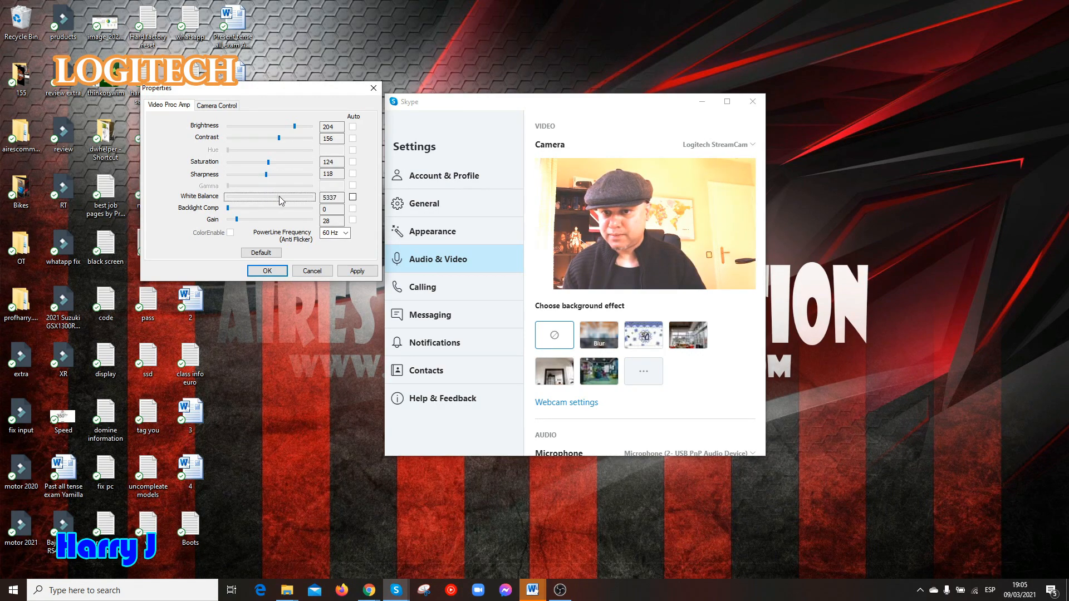
left_click_drag(308, 197, 270, 197)
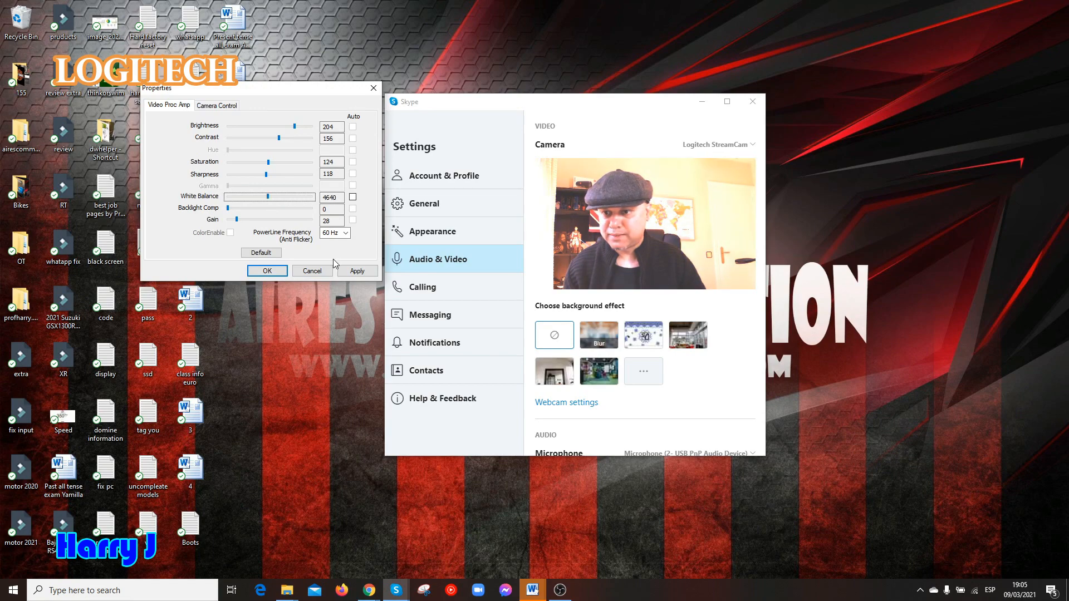
Reset the image properties to defaults, then raise brightness to 143
left_click(260, 253)
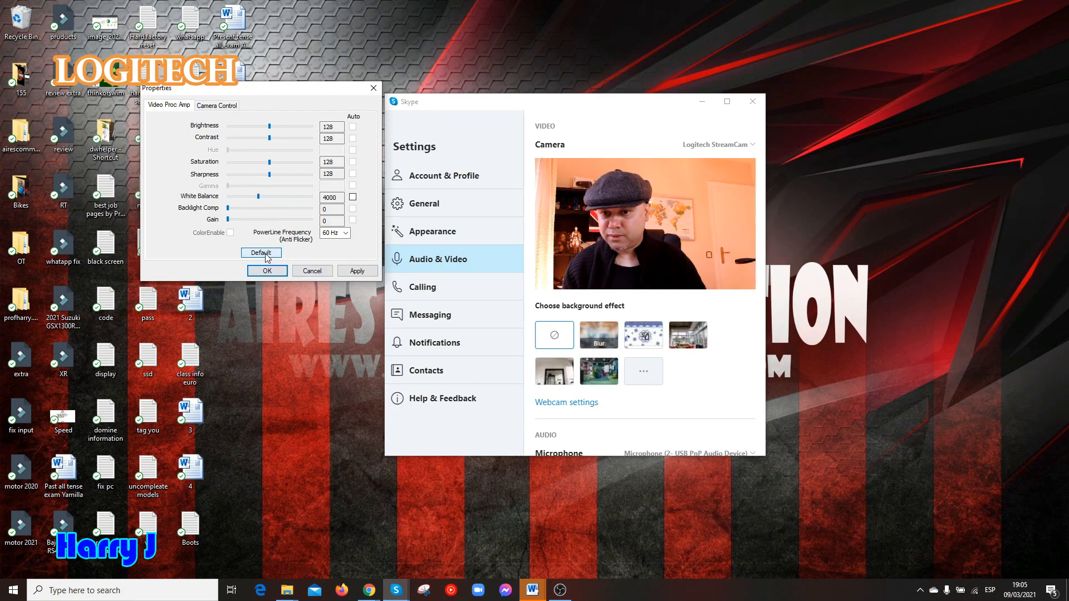
left_click(261, 252)
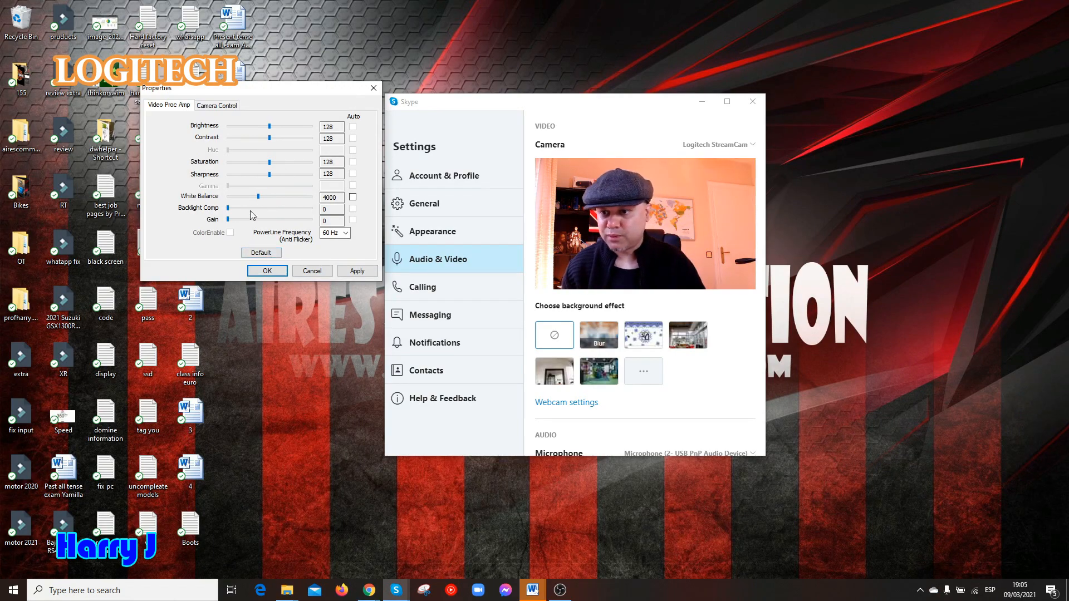
left_click_drag(268, 126, 293, 126)
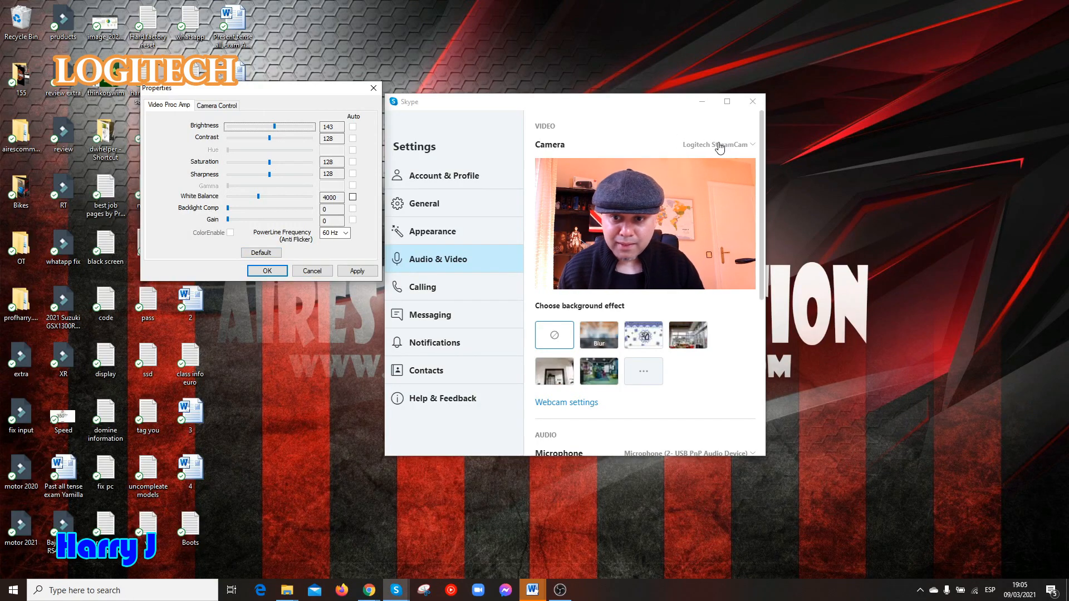
left_click(719, 144)
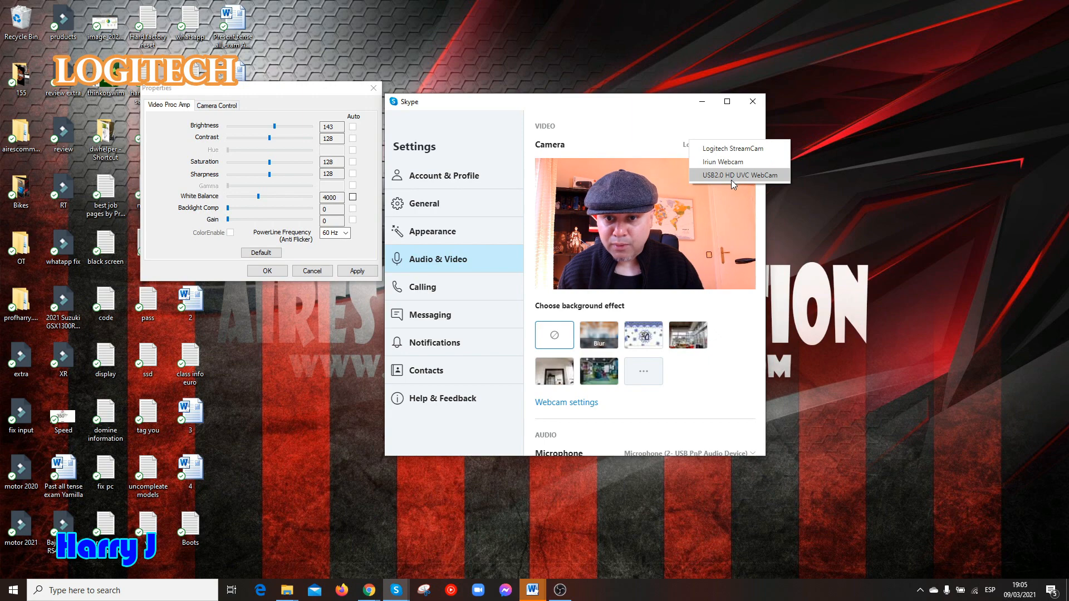
left_click(736, 175)
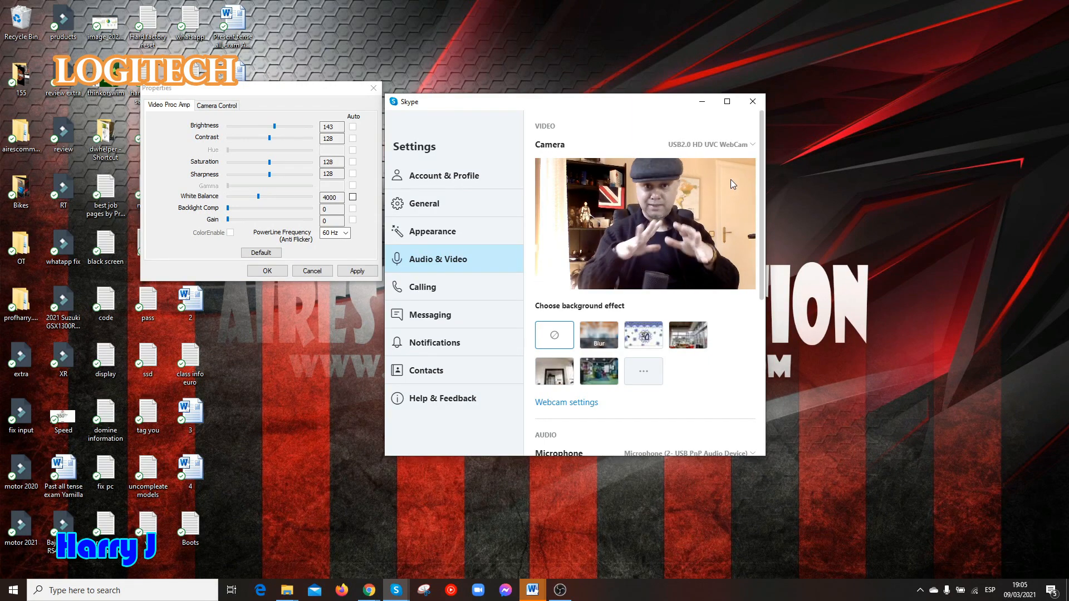
left_click(711, 143)
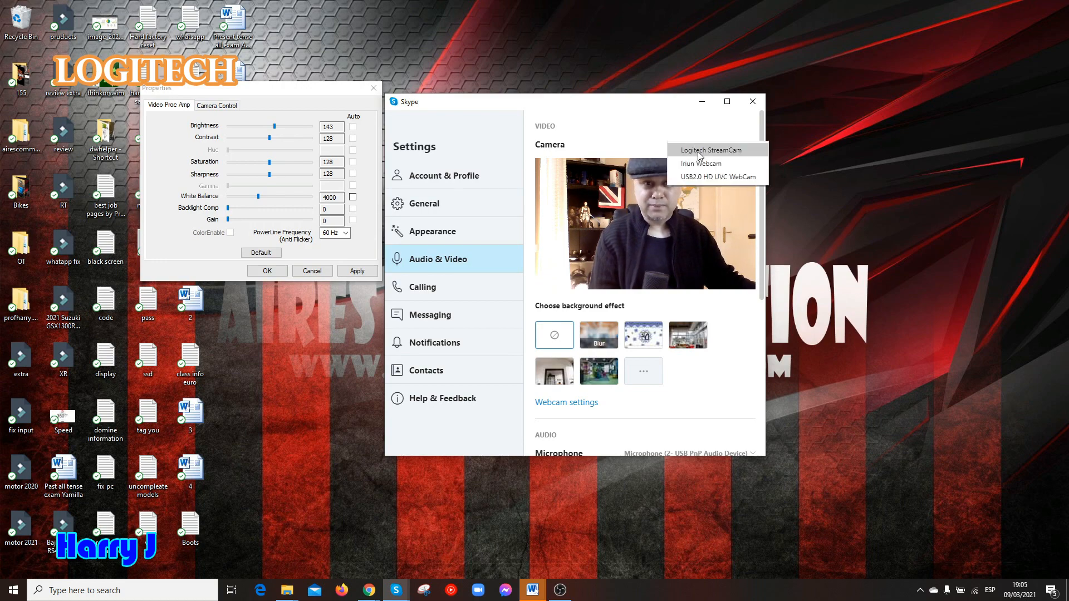
left_click(701, 150)
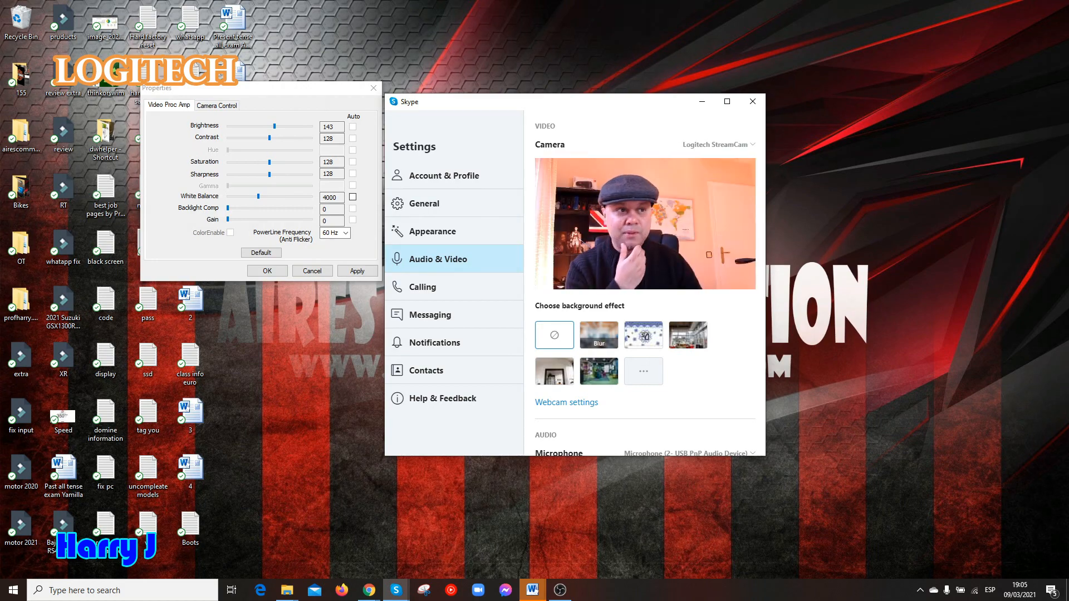